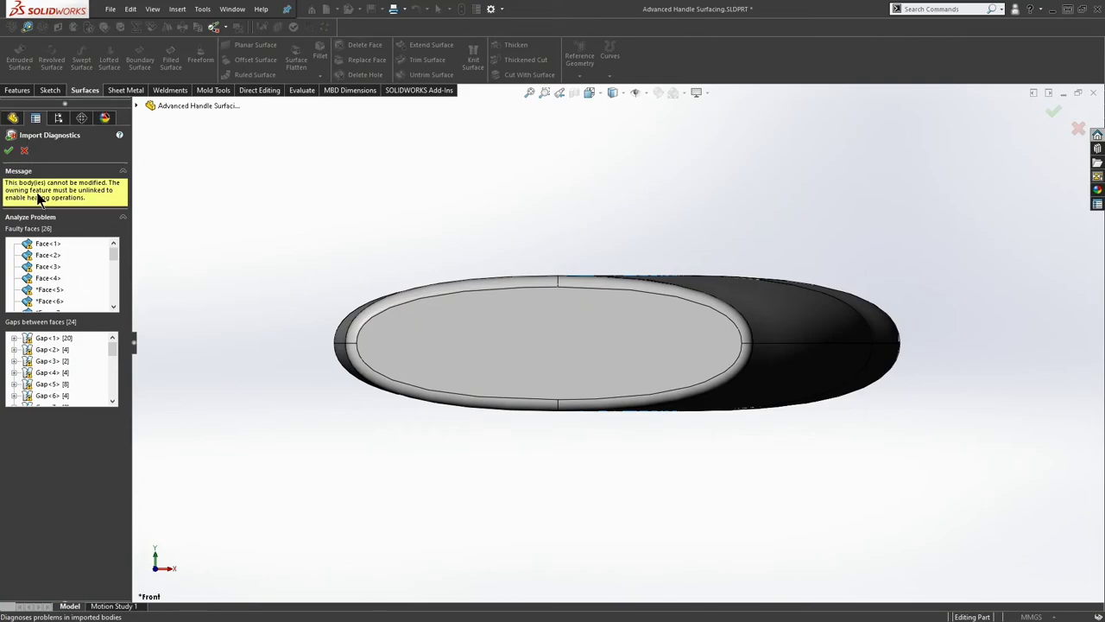
mouse_move(95, 200)
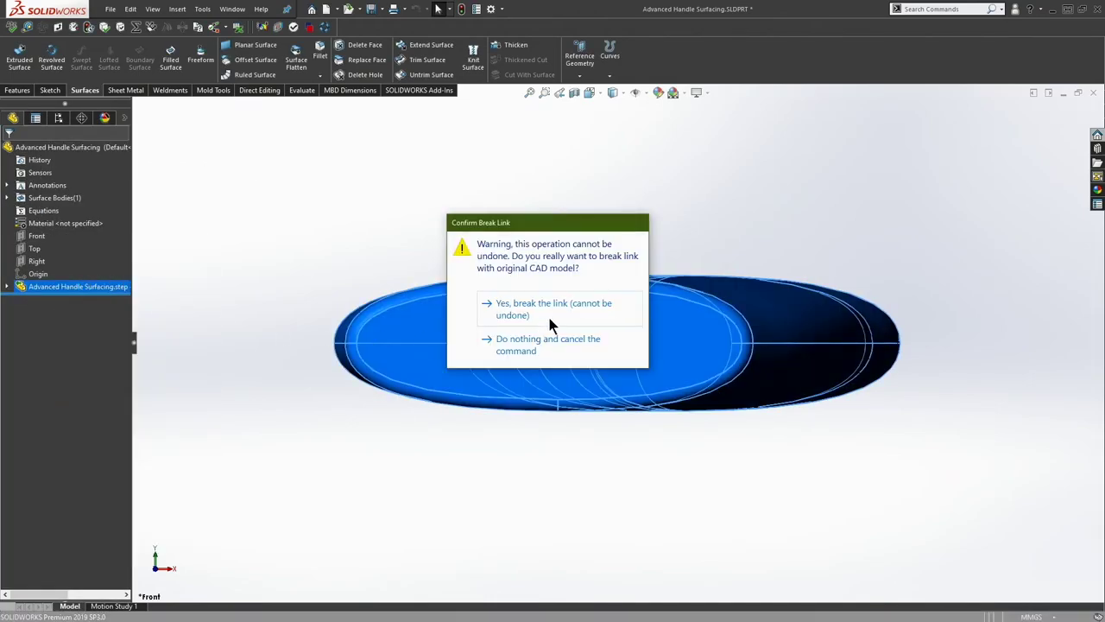
- Break the link to the original CAD model and run Import Diagnostics on the imported surface
left_click(553, 308)
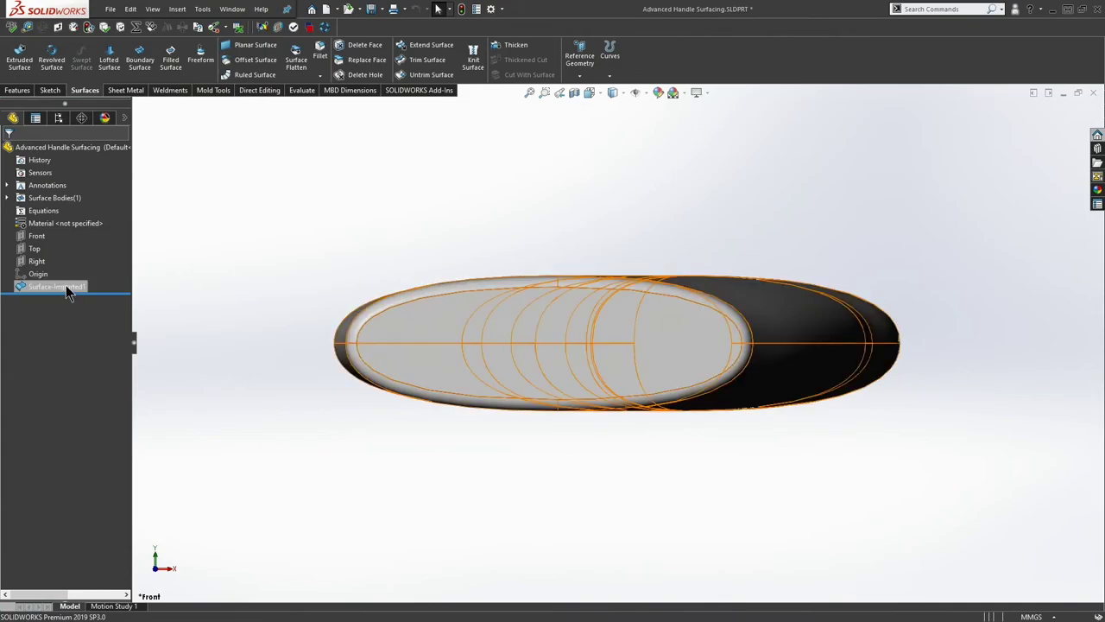
right_click(55, 287)
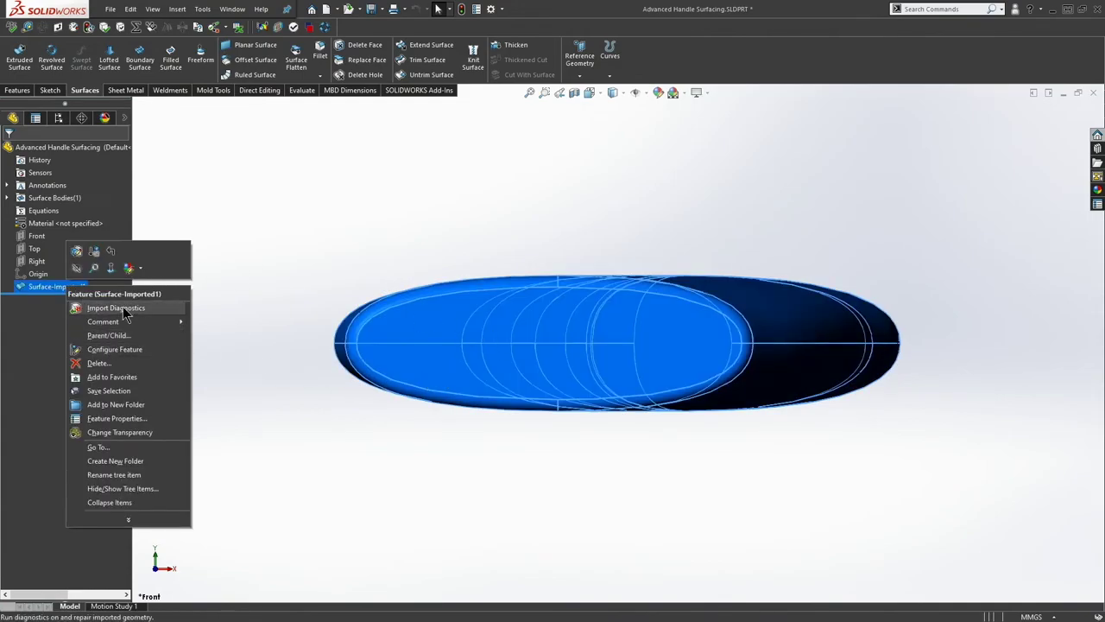
left_click(115, 307)
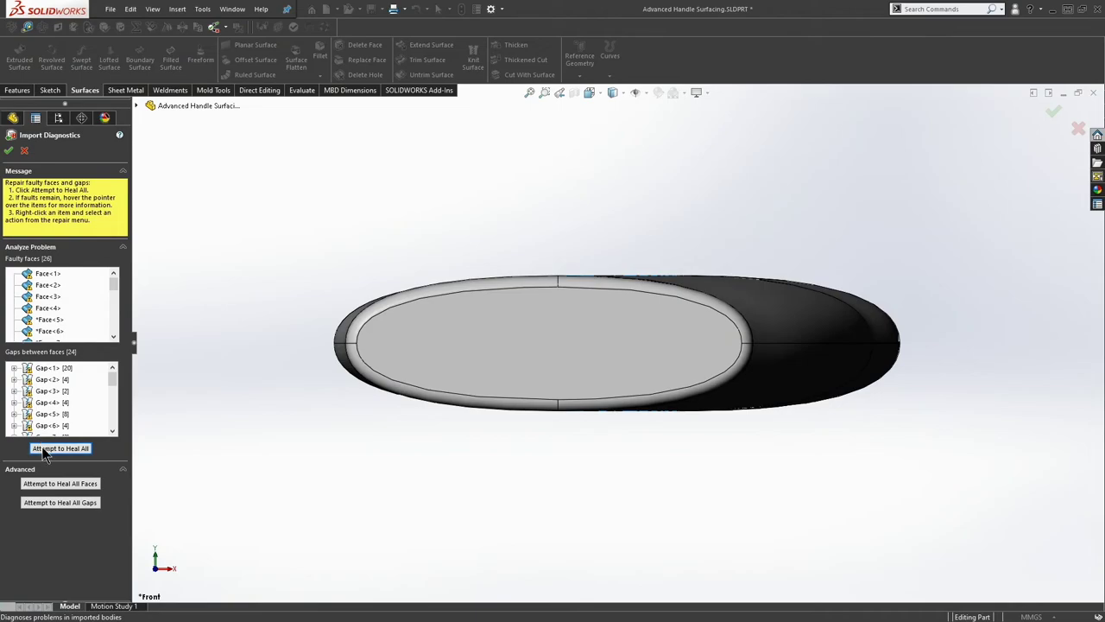
- Heal all faulty faces and gaps repeatedly until none remain, then accept the solid grip body
left_click(59, 449)
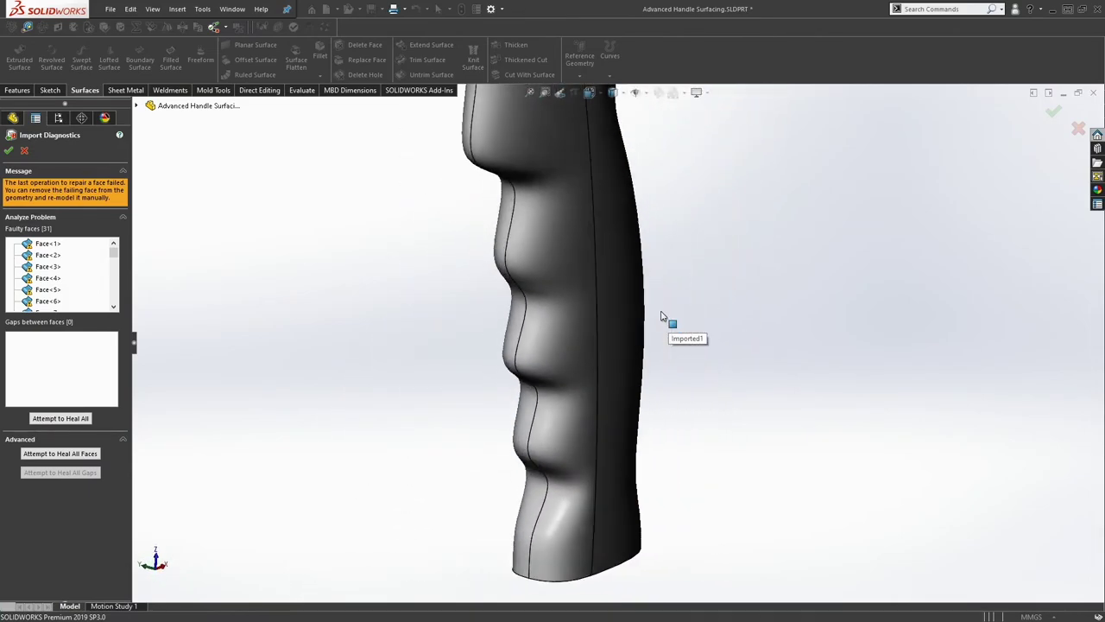
left_click_drag(659, 314, 625, 318)
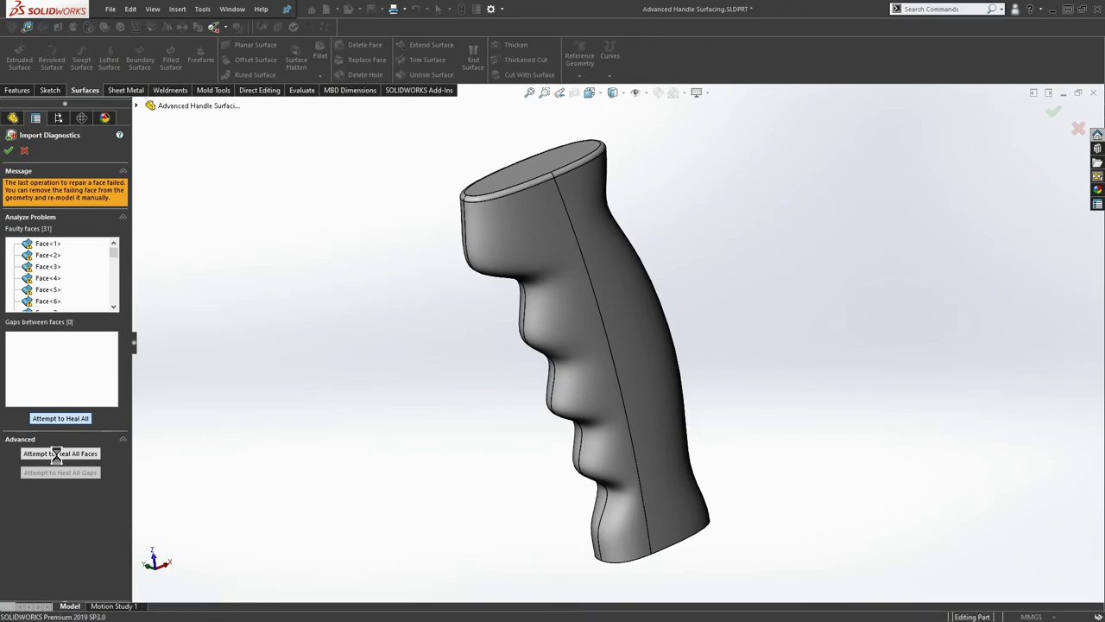
left_click(59, 452)
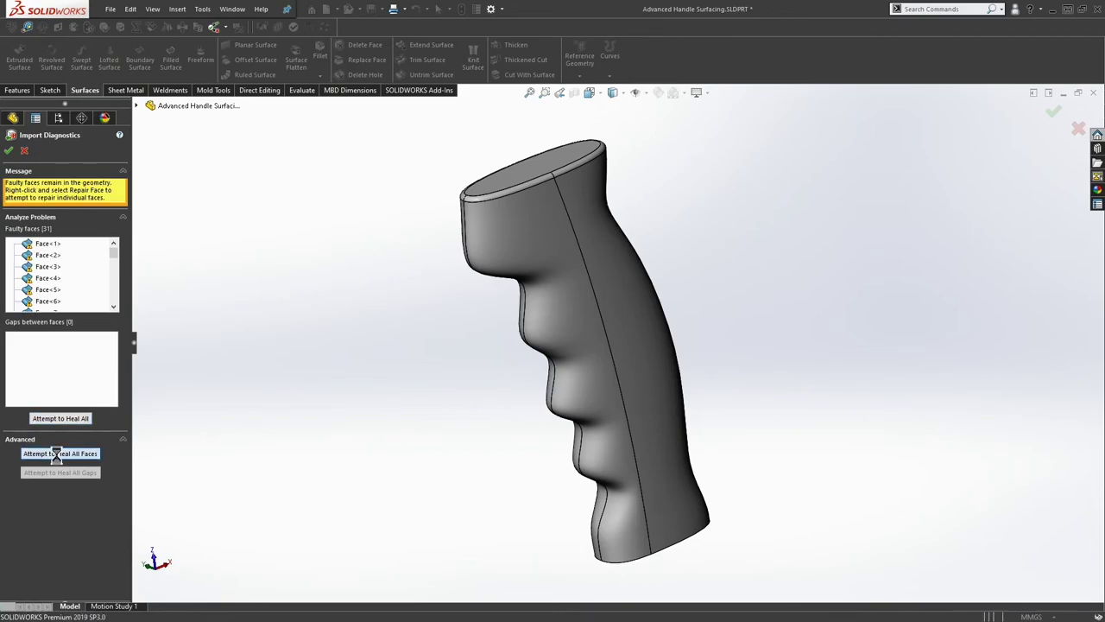
left_click(59, 452)
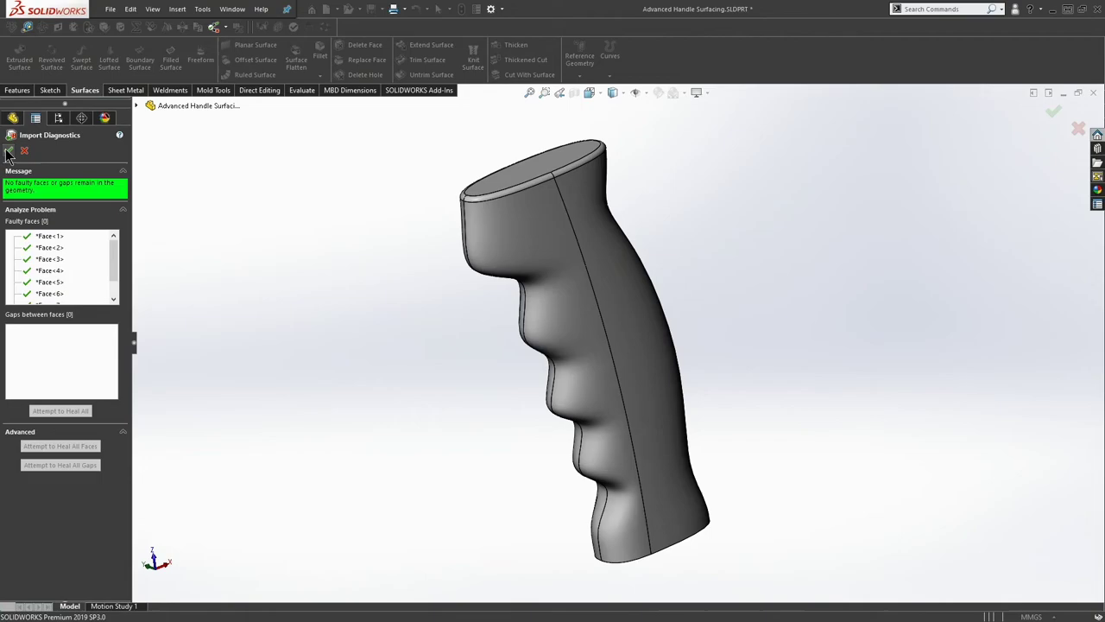
left_click(1053, 113)
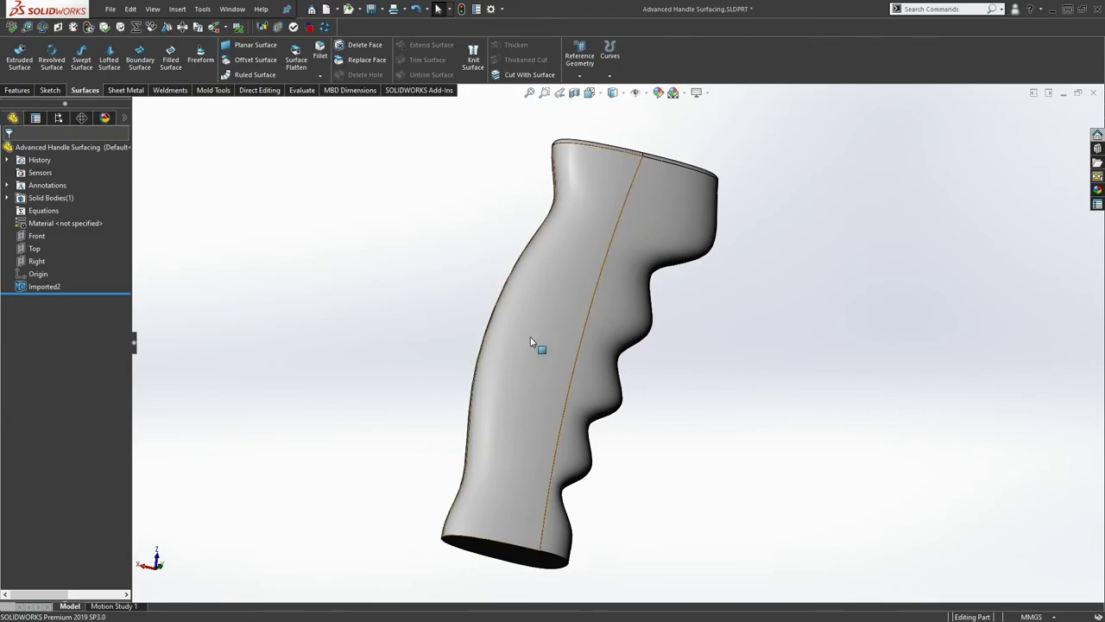
mouse_move(544, 225)
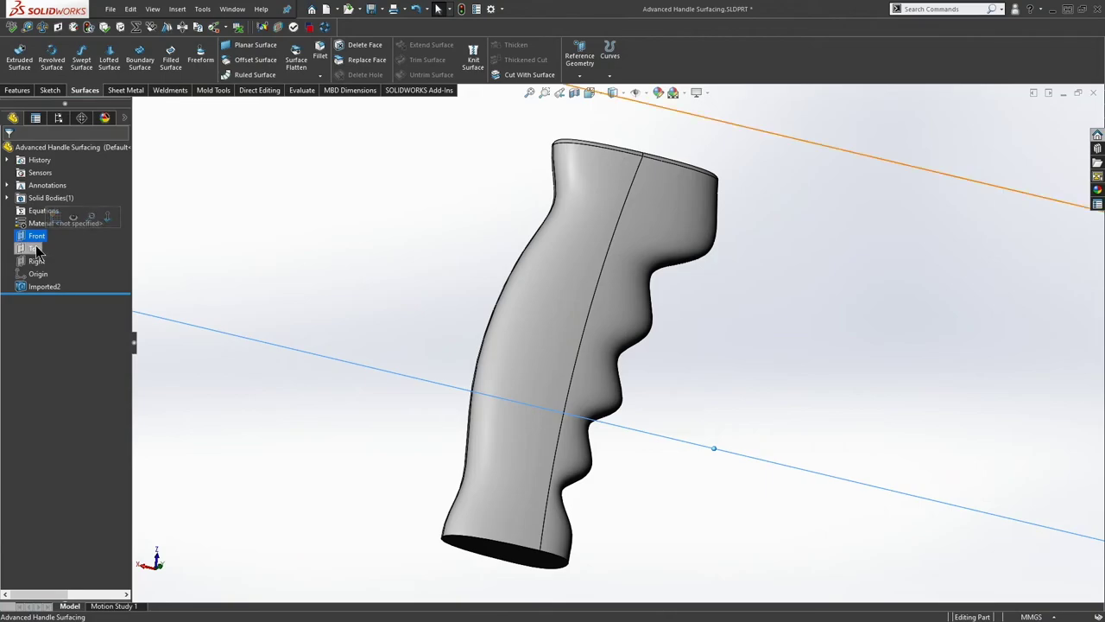
- Sketch a closed elongated spline outline along the grip's side on the Top plane
left_click(35, 248)
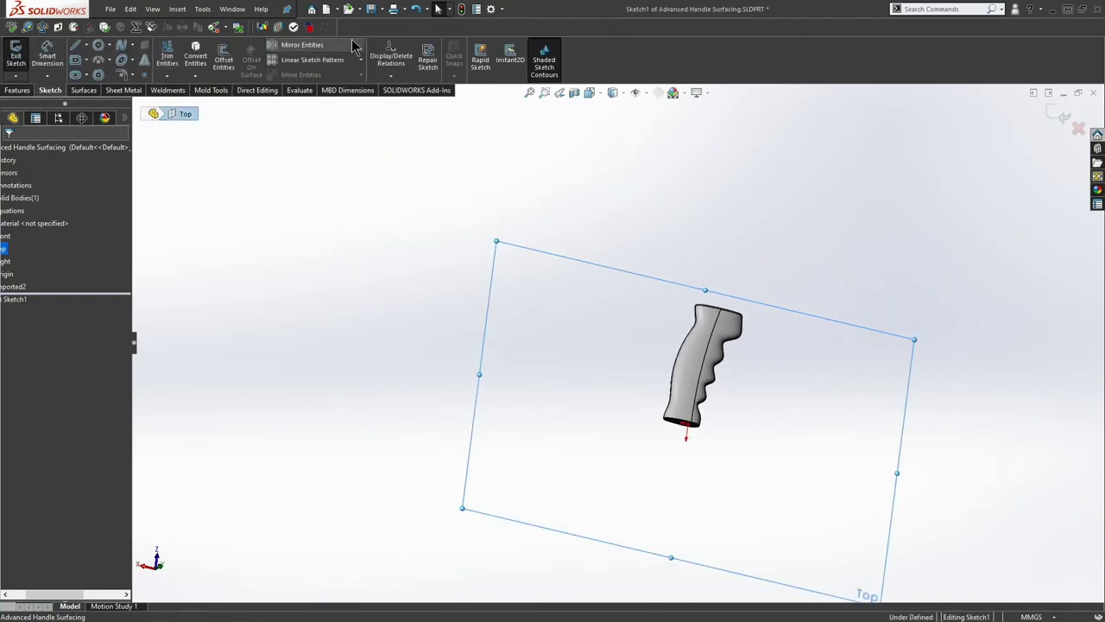
right_click(353, 45)
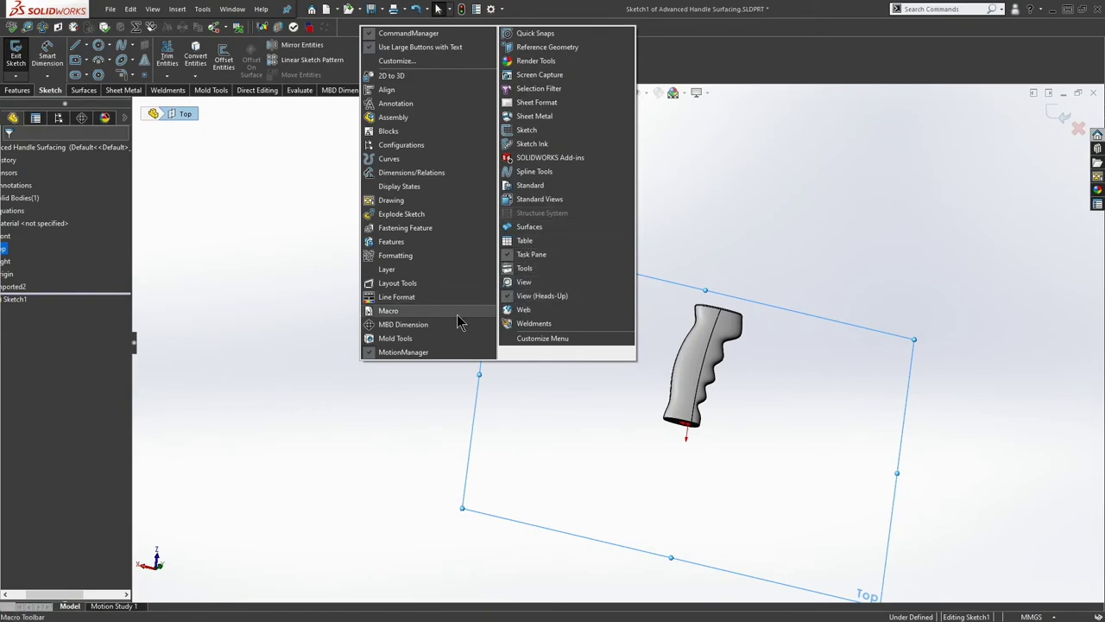
mouse_move(548, 309)
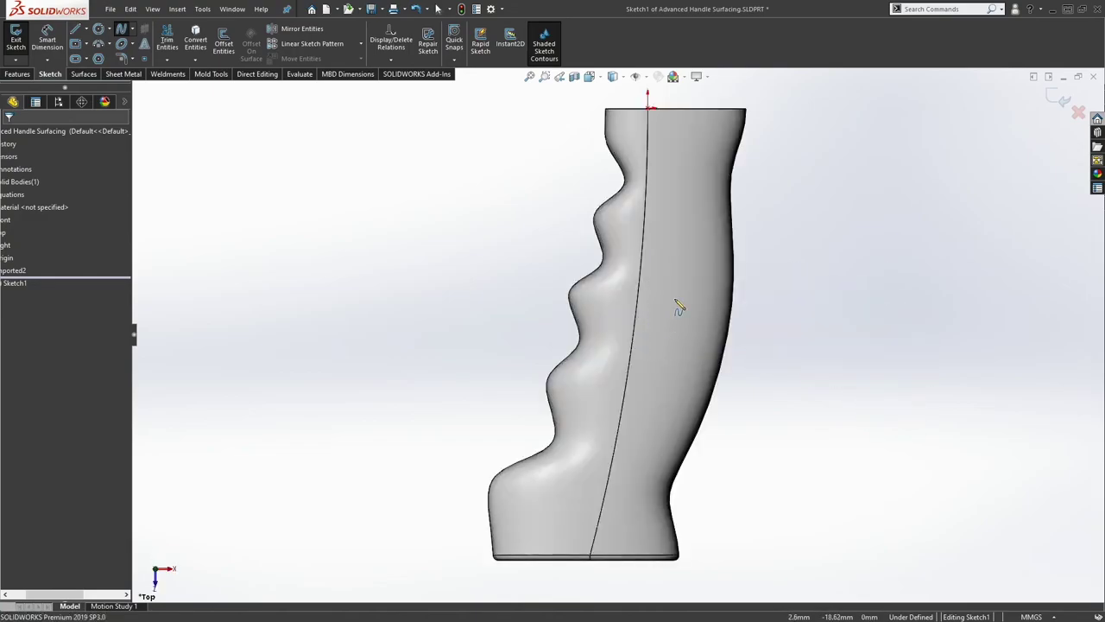
mouse_move(698, 121)
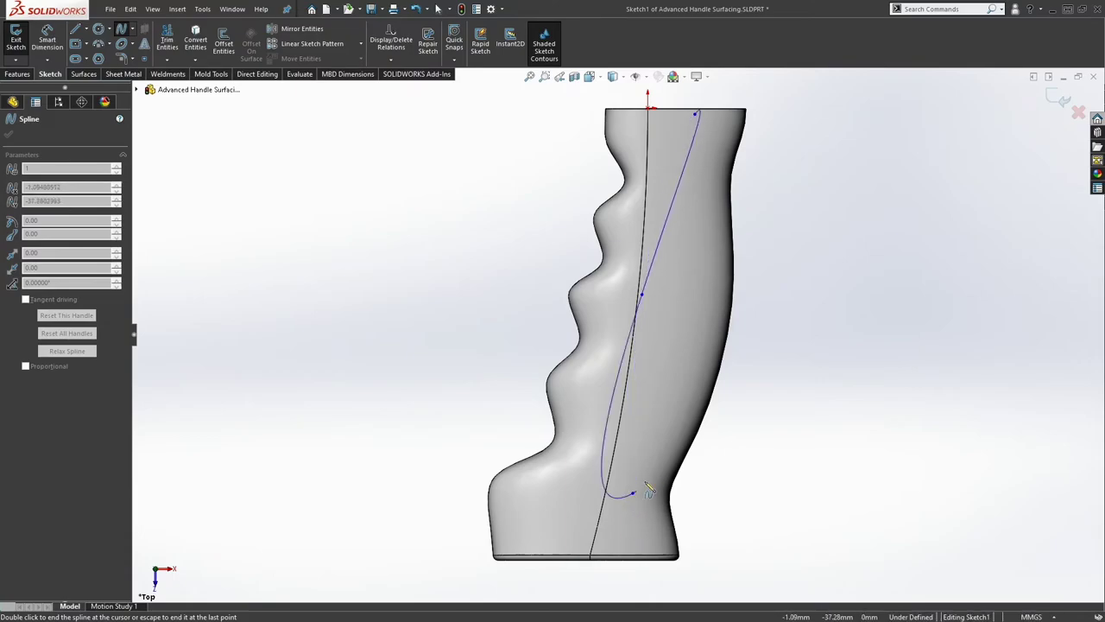
left_click_drag(648, 487, 708, 103)
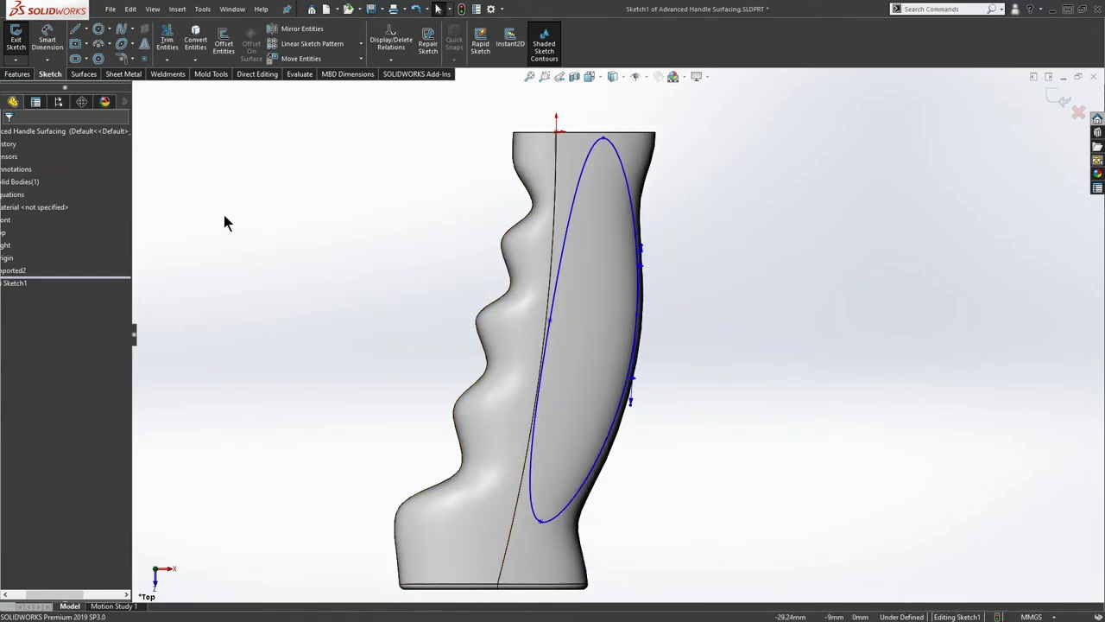
mouse_move(18, 78)
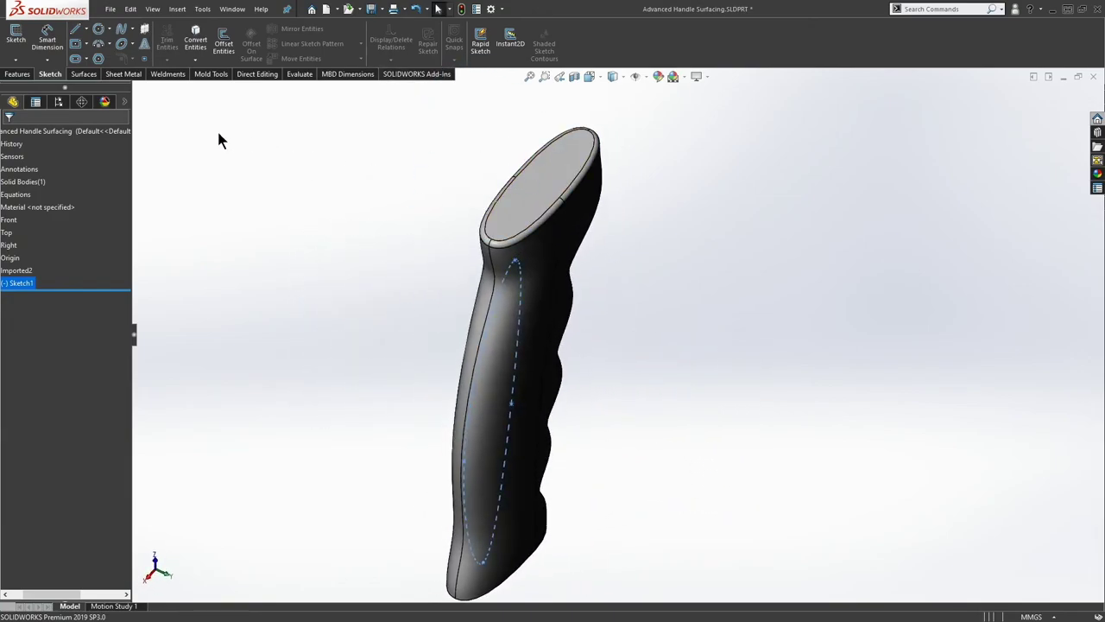
- Start a Wrap feature using the spline sketch as its source
left_click(16, 73)
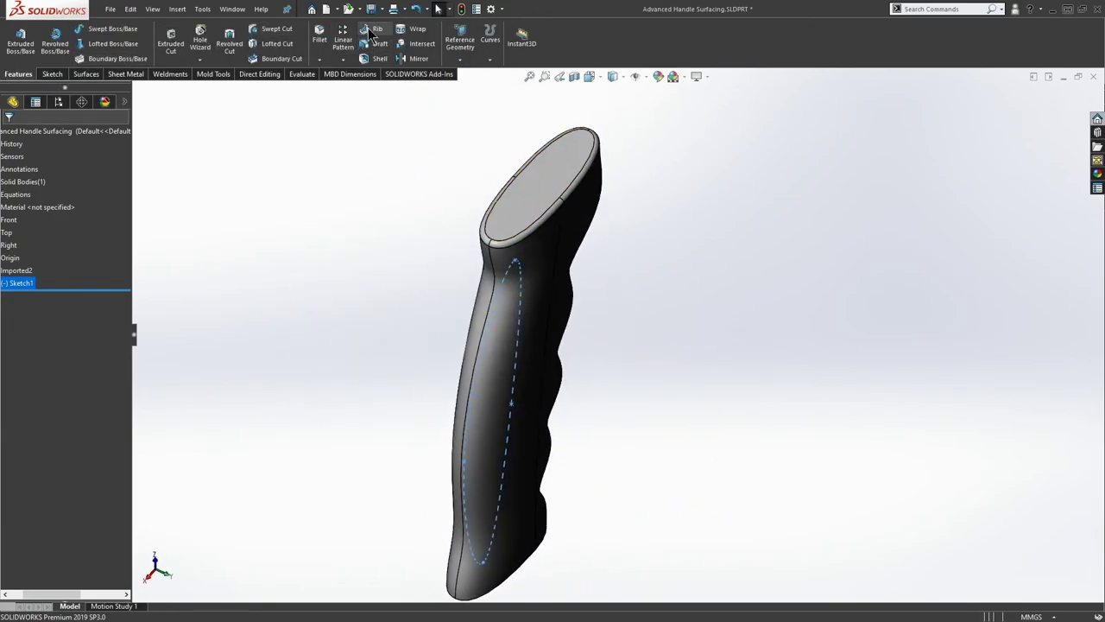
left_click(409, 27)
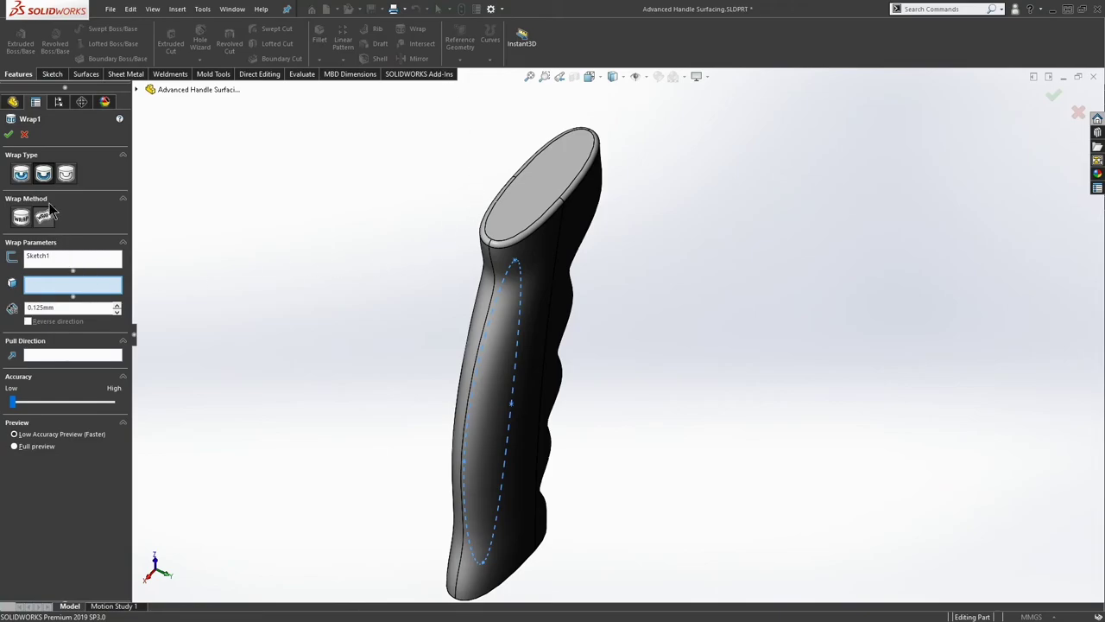
mouse_move(43, 217)
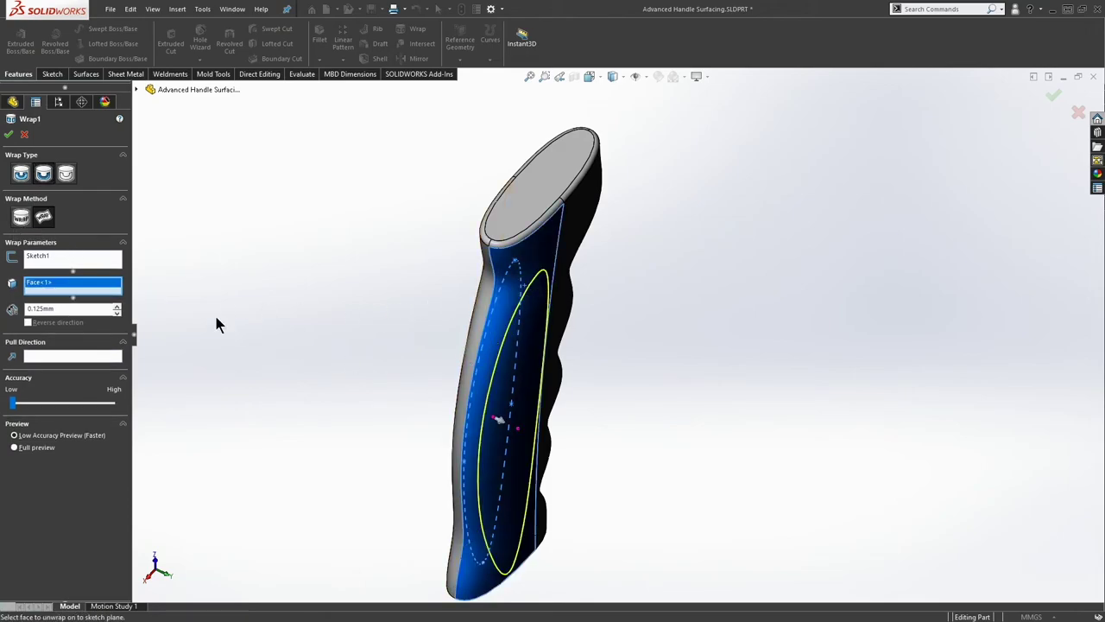
mouse_move(198, 331)
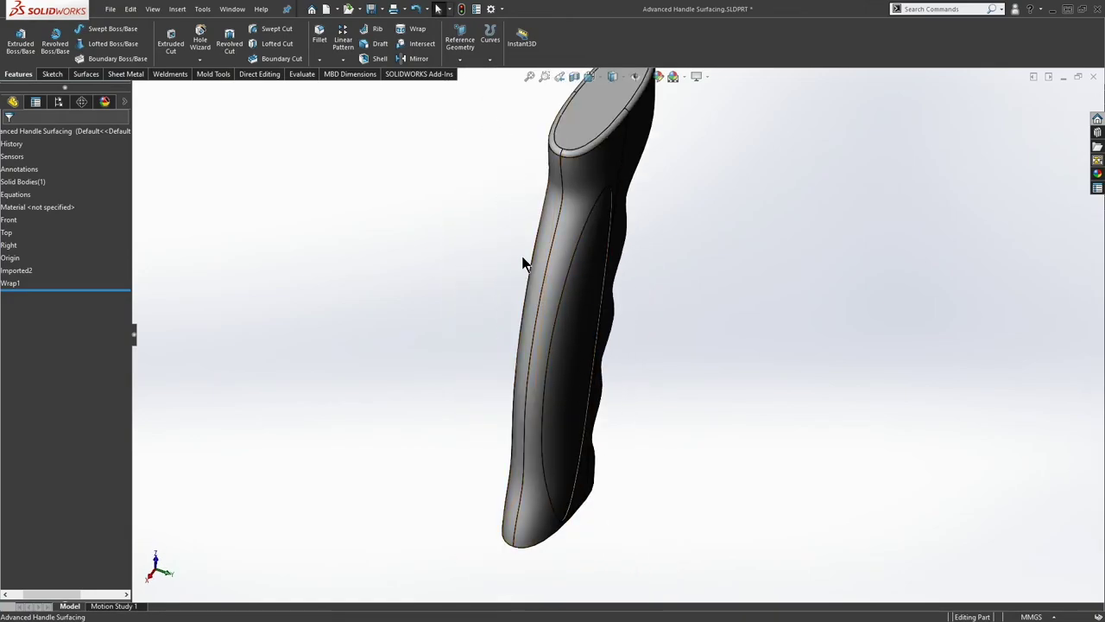
- Mirror the Wrap1 insert about the Front plane to the grip's opposite side
left_click(422, 59)
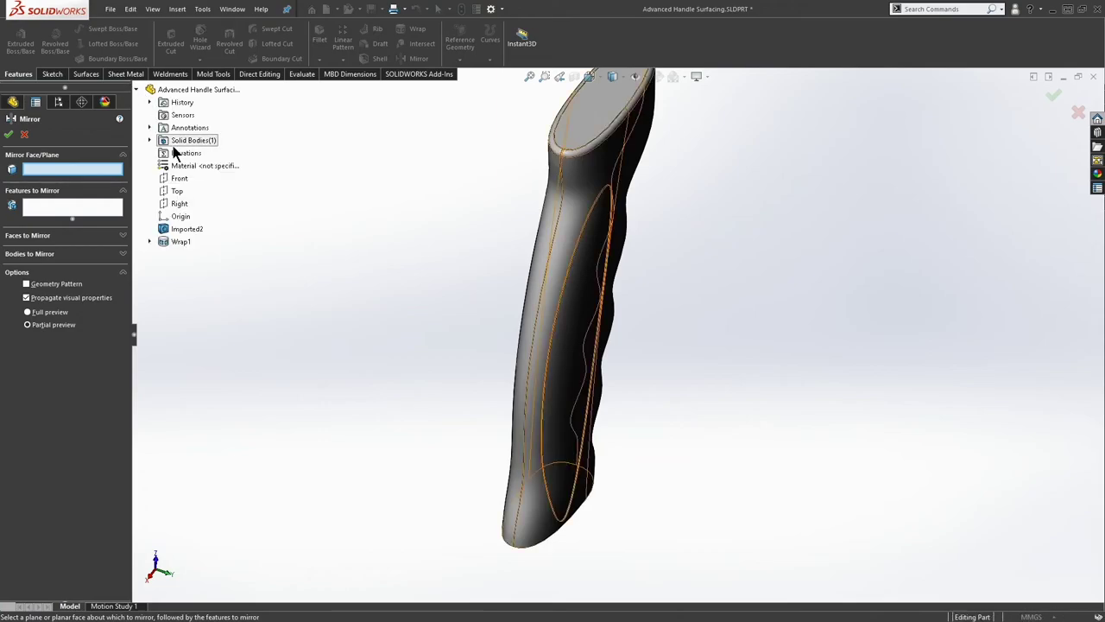
left_click(176, 190)
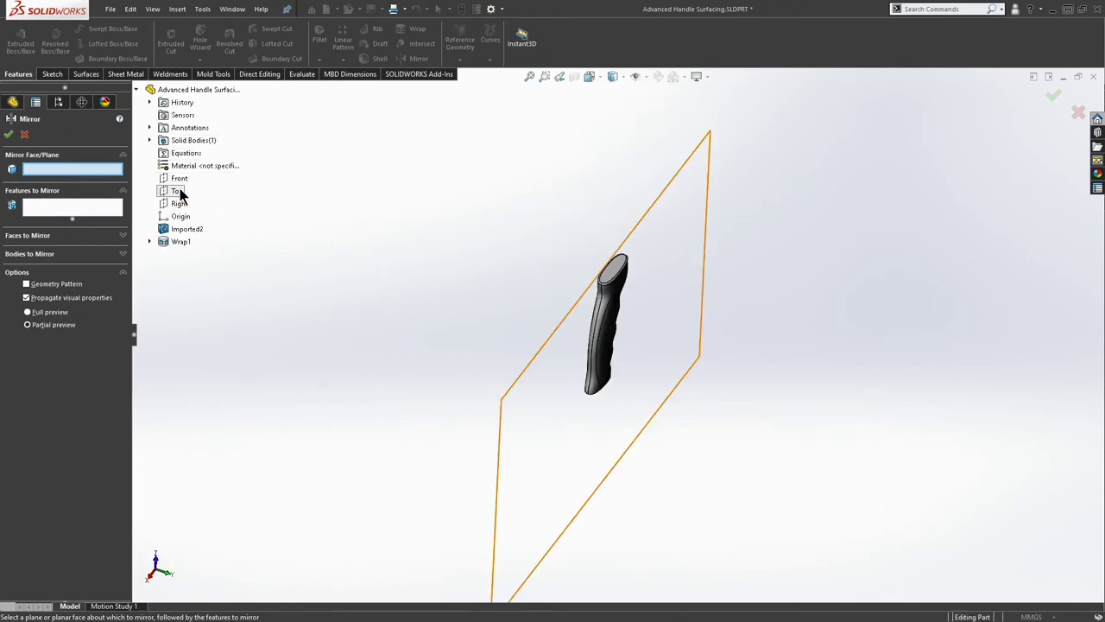
left_click(180, 178)
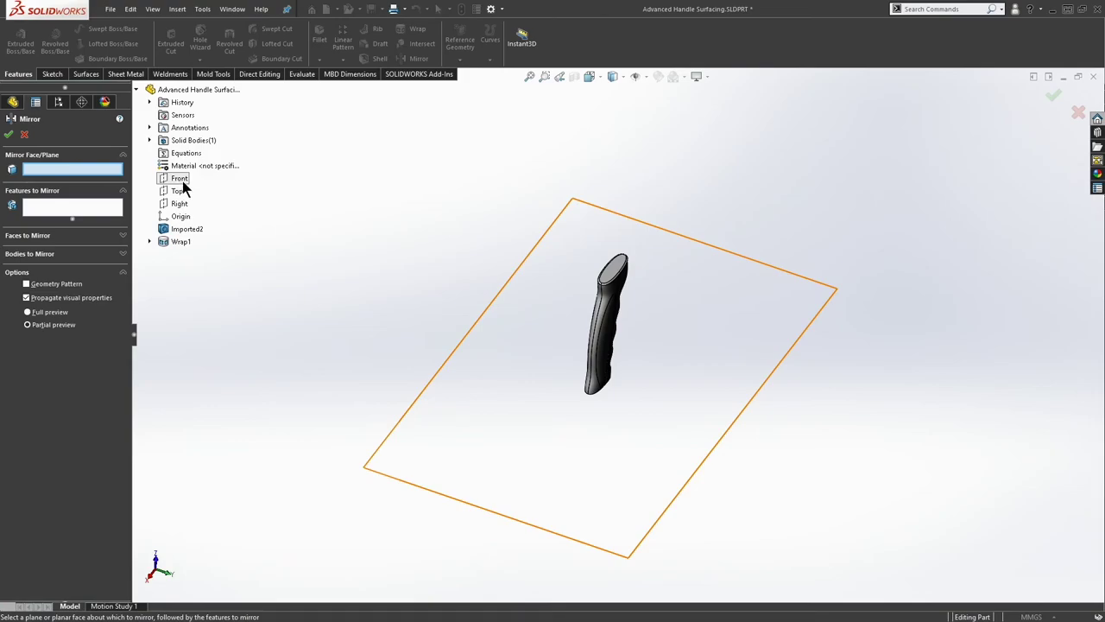
left_click(176, 190)
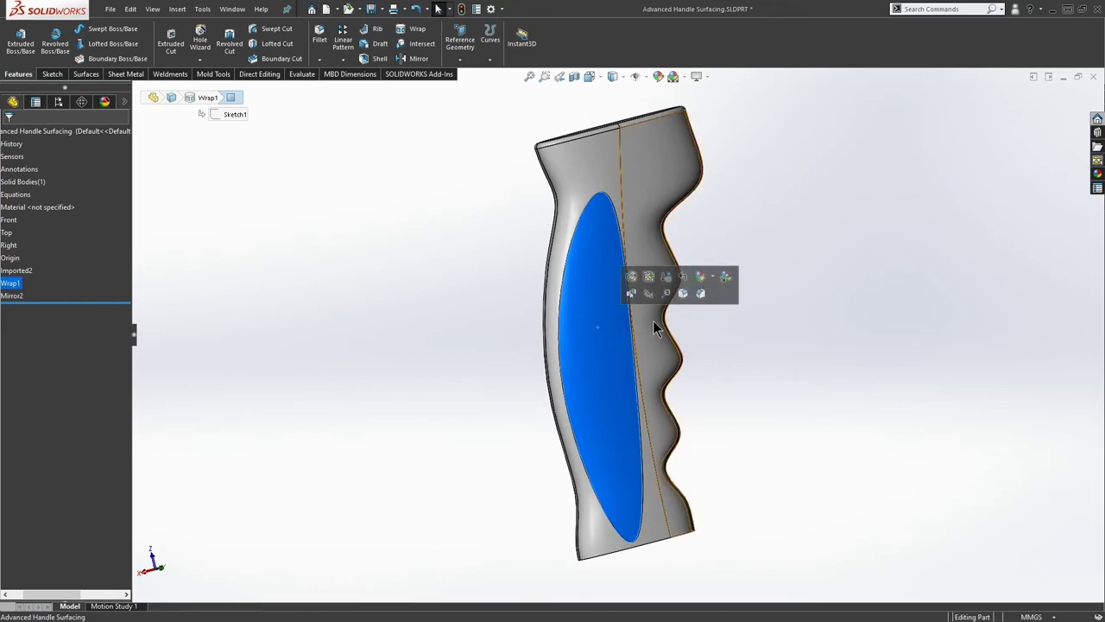
mouse_move(842, 259)
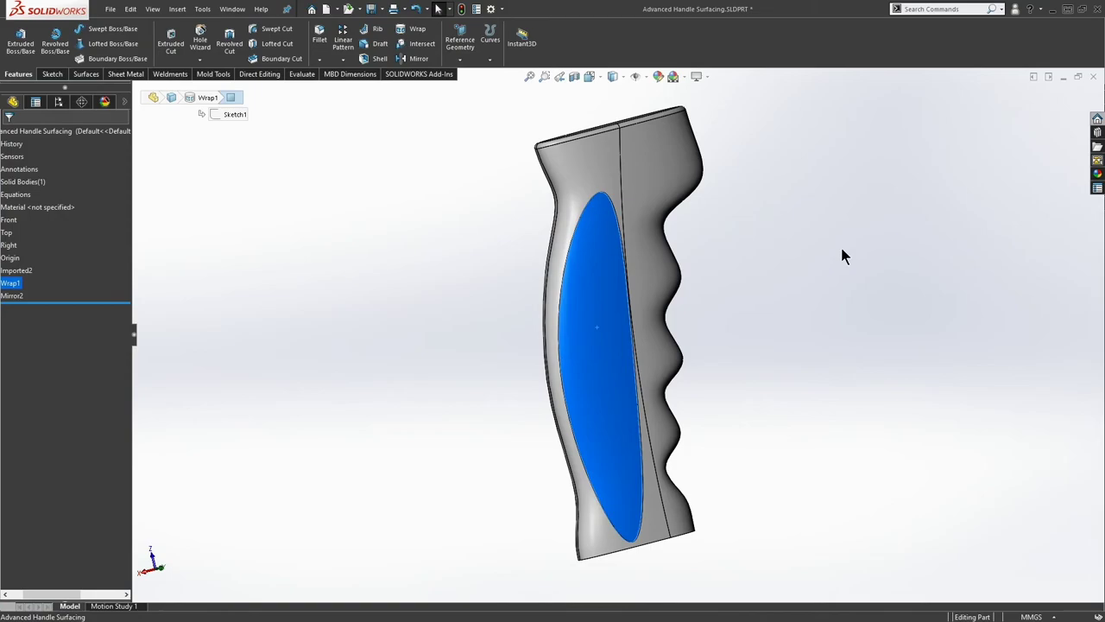
mouse_move(832, 273)
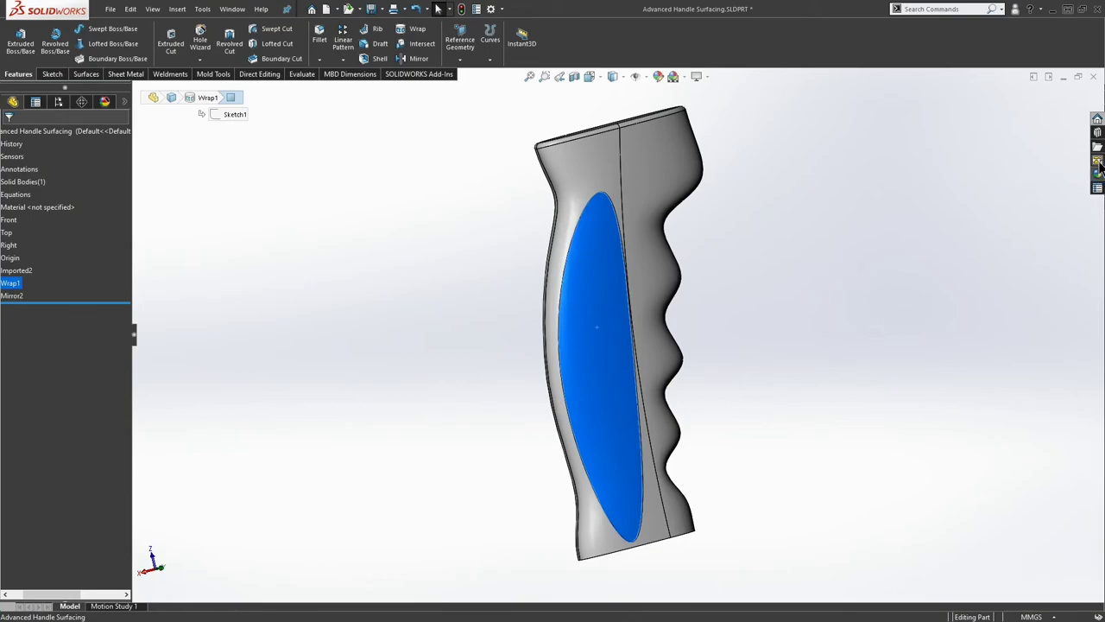
- Browse the Appearances library toward the bow-tie pattern appearance
left_click(1098, 159)
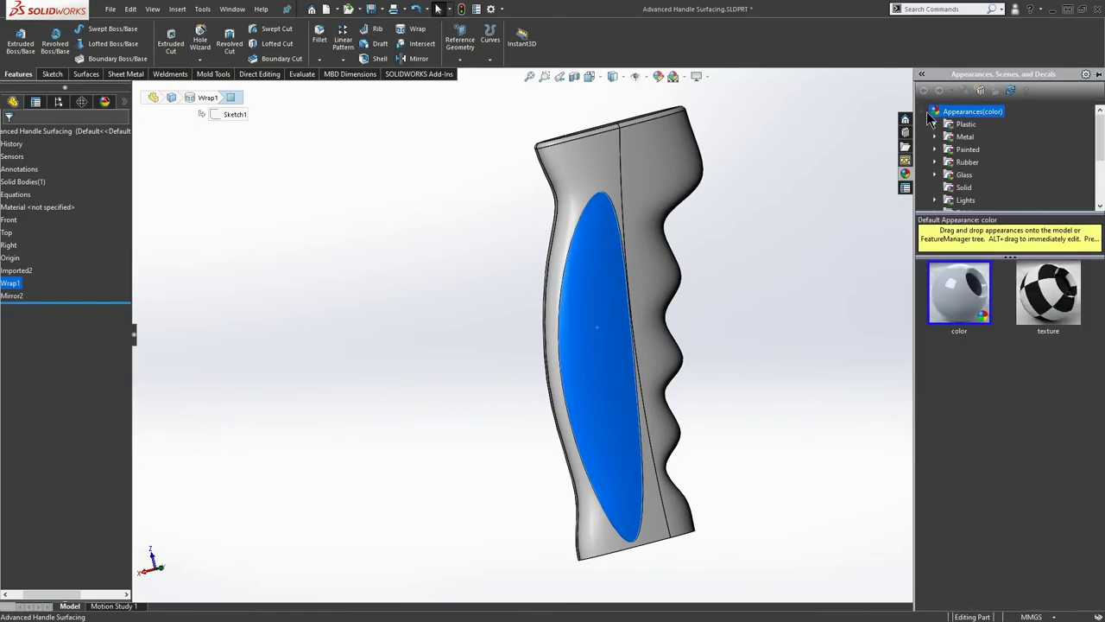
scroll("down", 3)
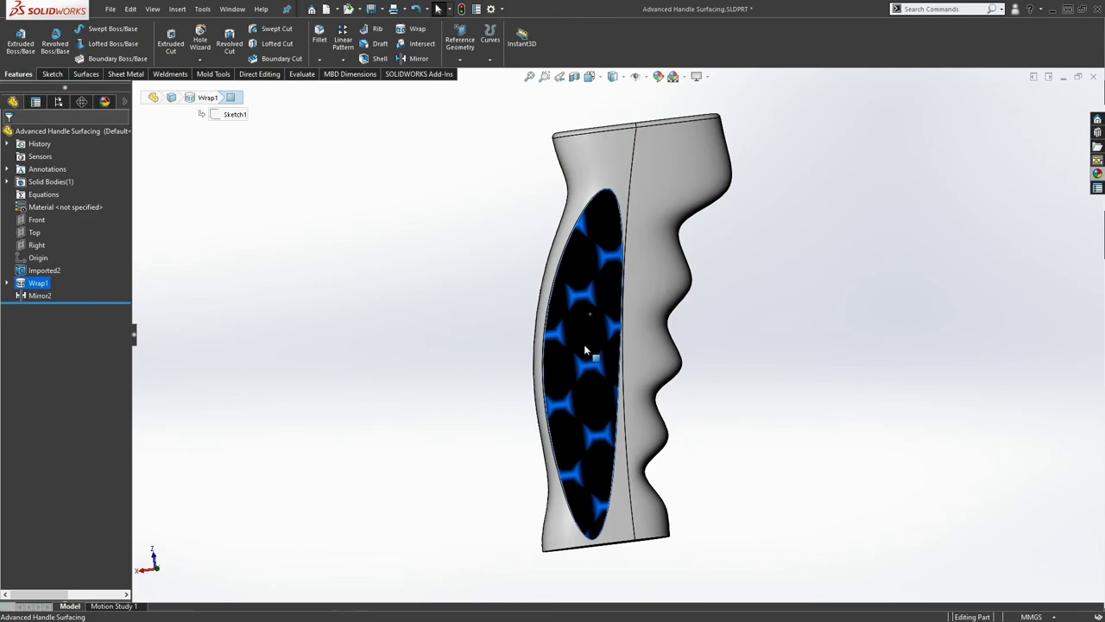
- Map the Bow Tie Pattern appearance onto the first insert face and confirm it
right_click(587, 349)
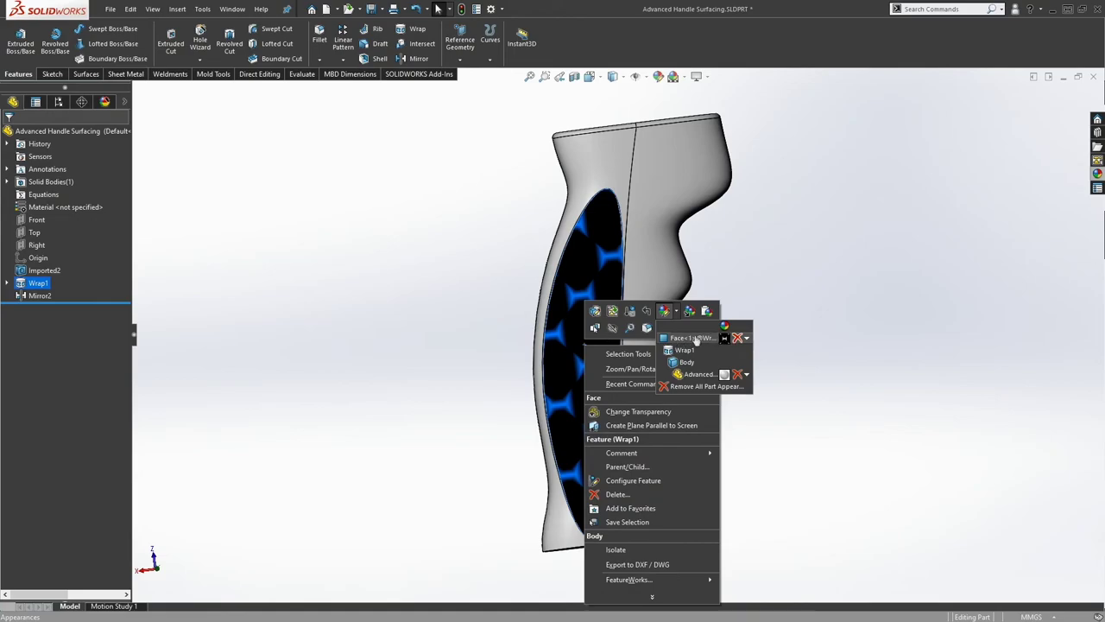
mouse_move(694, 336)
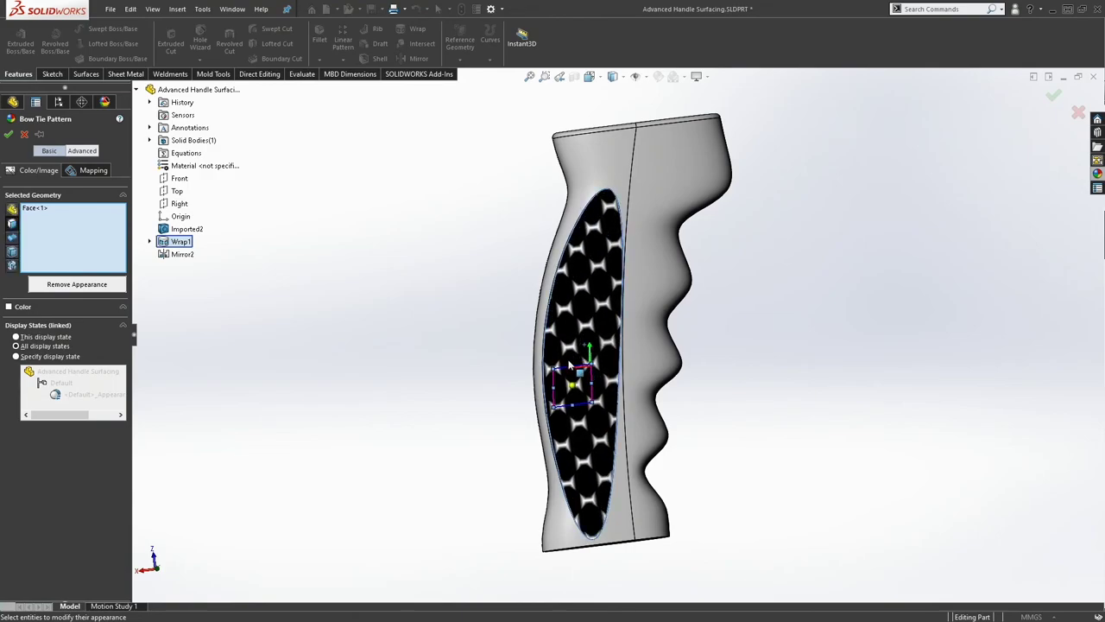
mouse_move(111, 385)
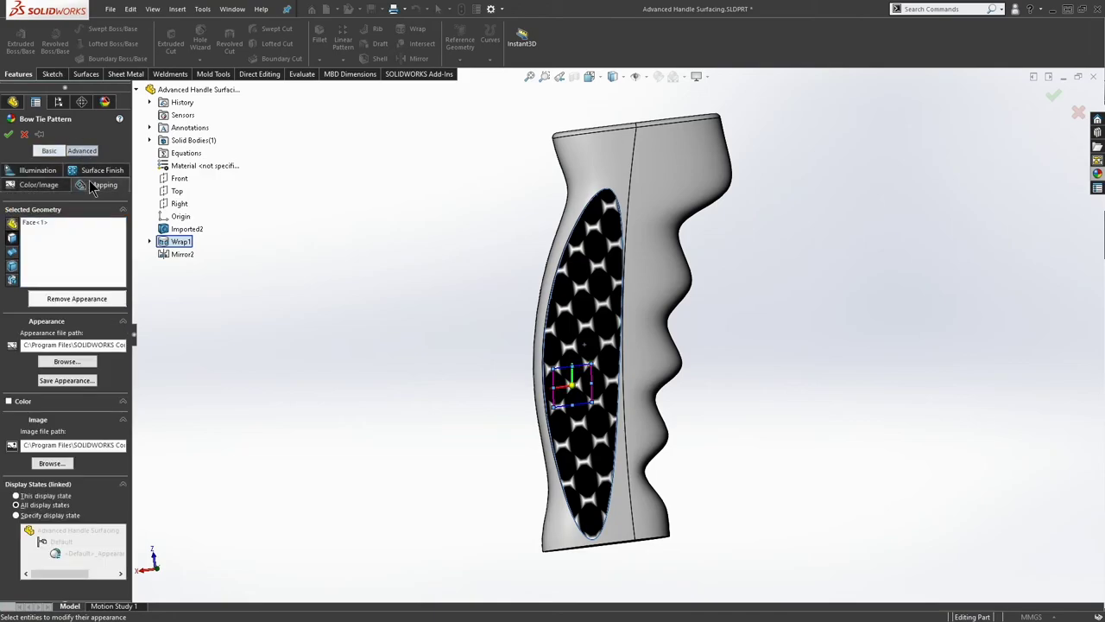
left_click(104, 185)
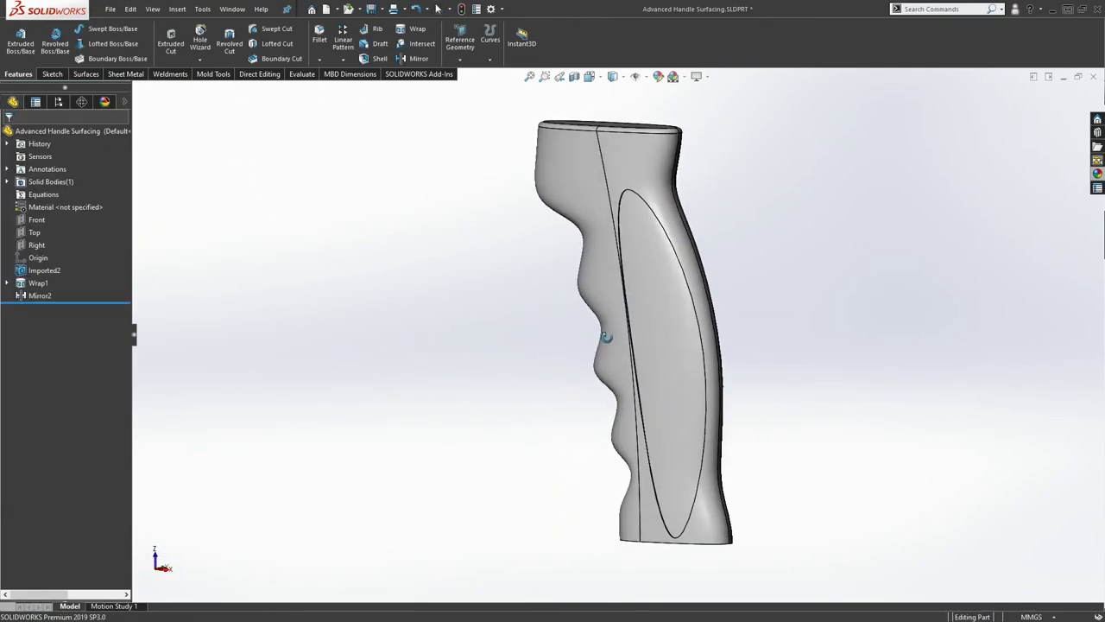
- Give the Mirror2 insert face the same Bow Tie Pattern appearance as the first insert
left_click(40, 295)
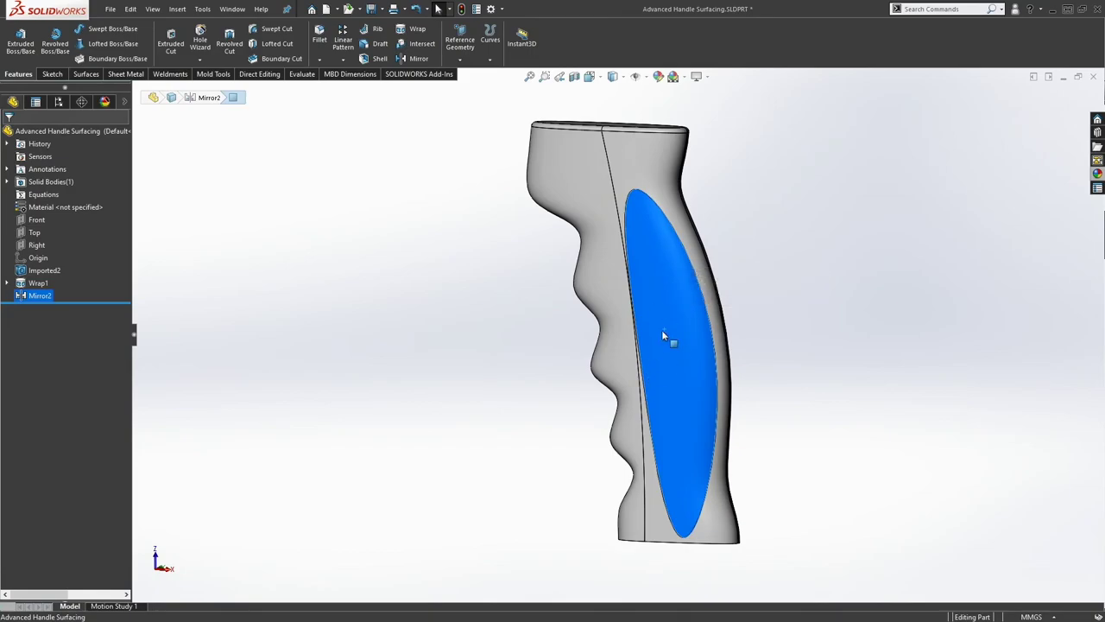
right_click(664, 335)
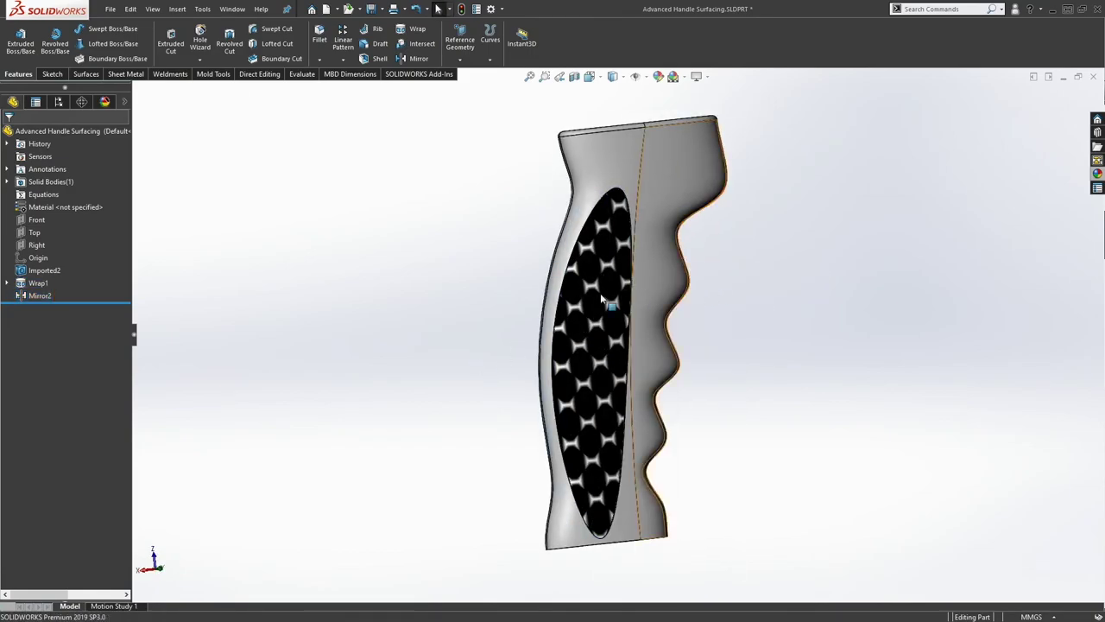
right_click(604, 297)
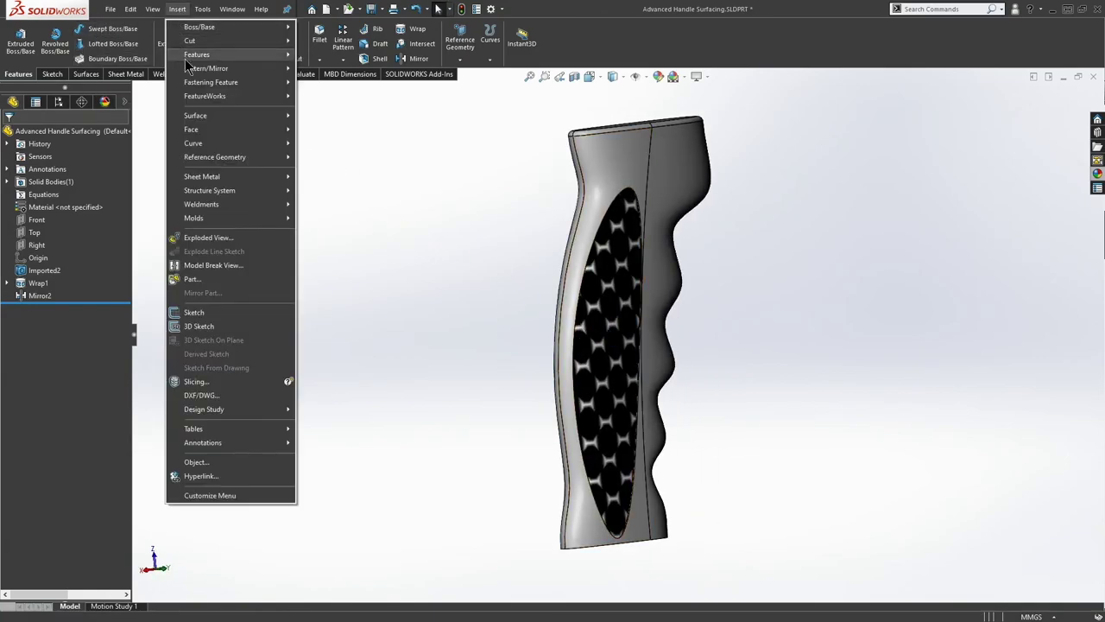
mouse_move(223, 130)
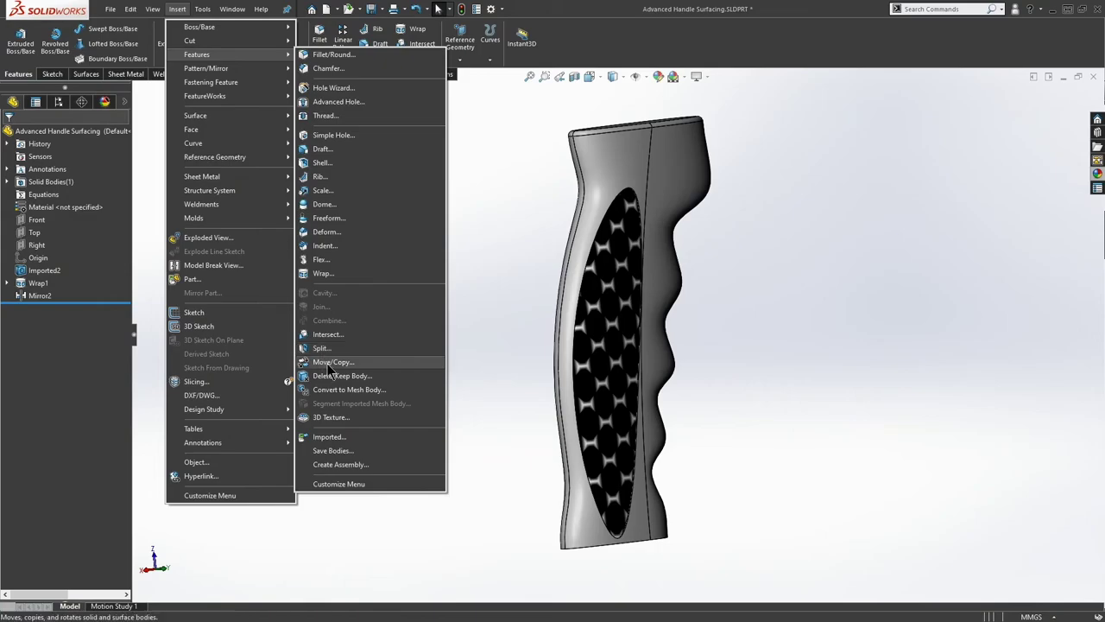
mouse_move(353, 415)
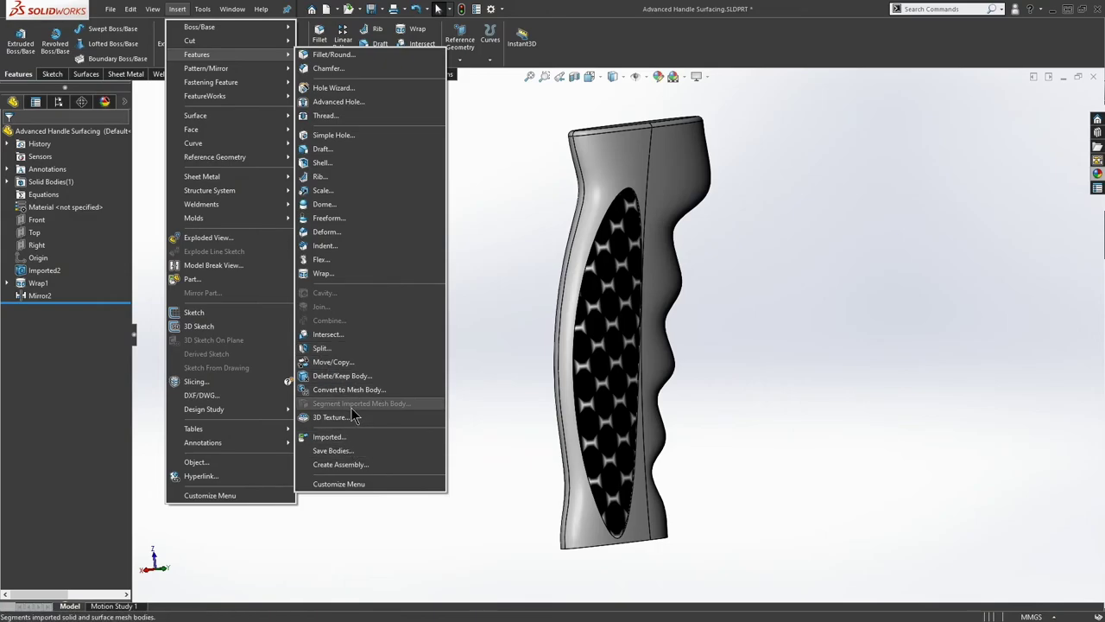
- Start a 3D Texture feature on the grip body via Insert > Features
left_click(331, 416)
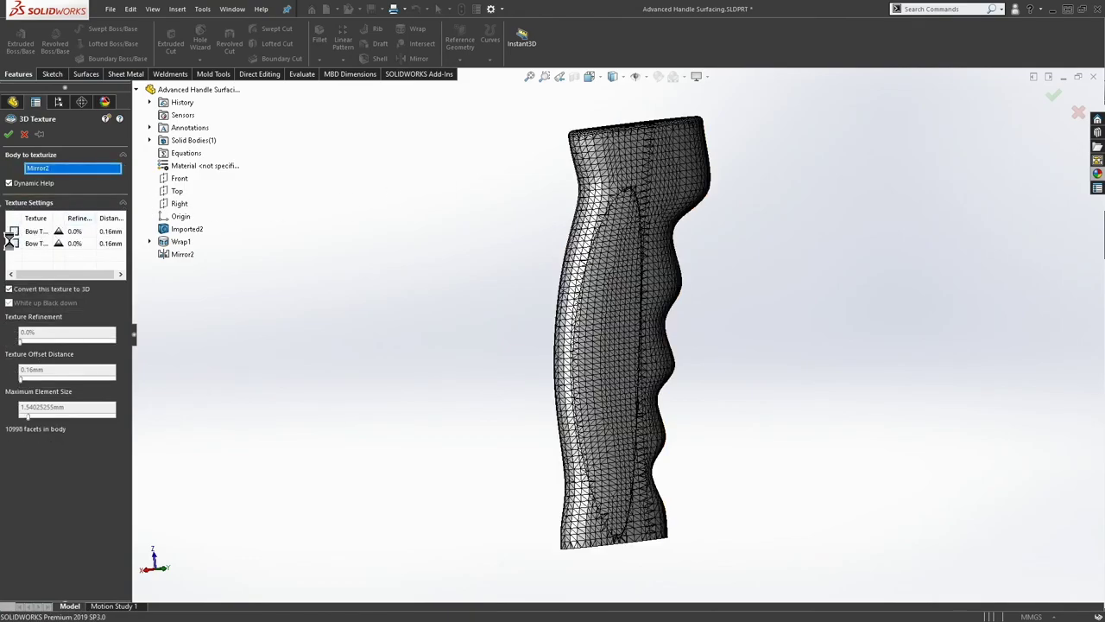
- Give the first bow-tie texture 50% refinement, 0.25 mm offset and a smaller maximum element size
left_click(41, 231)
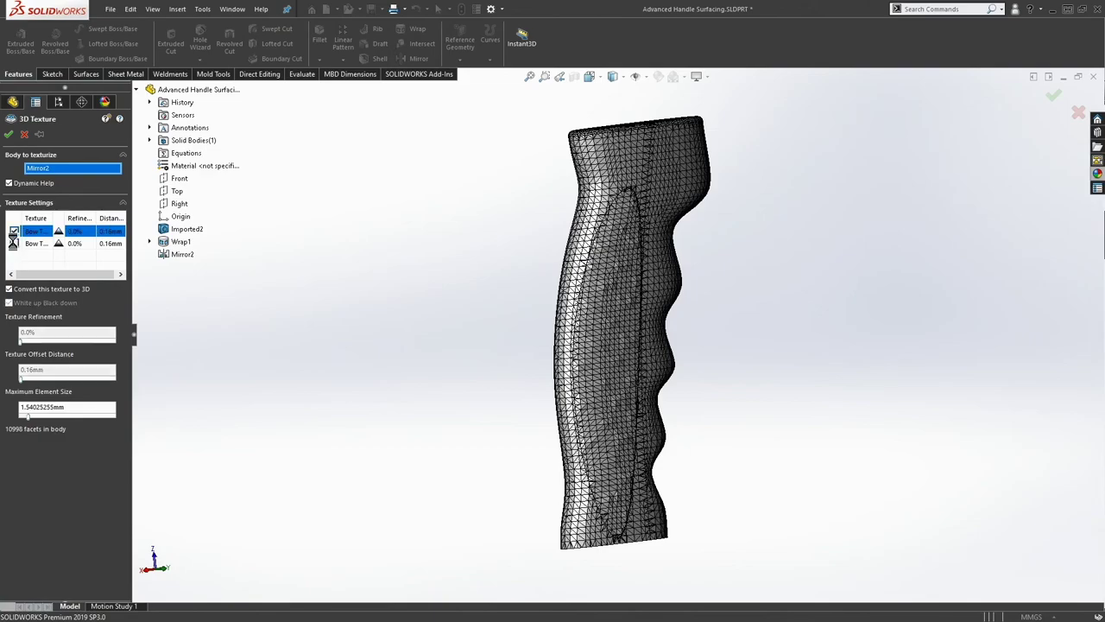
left_click(34, 242)
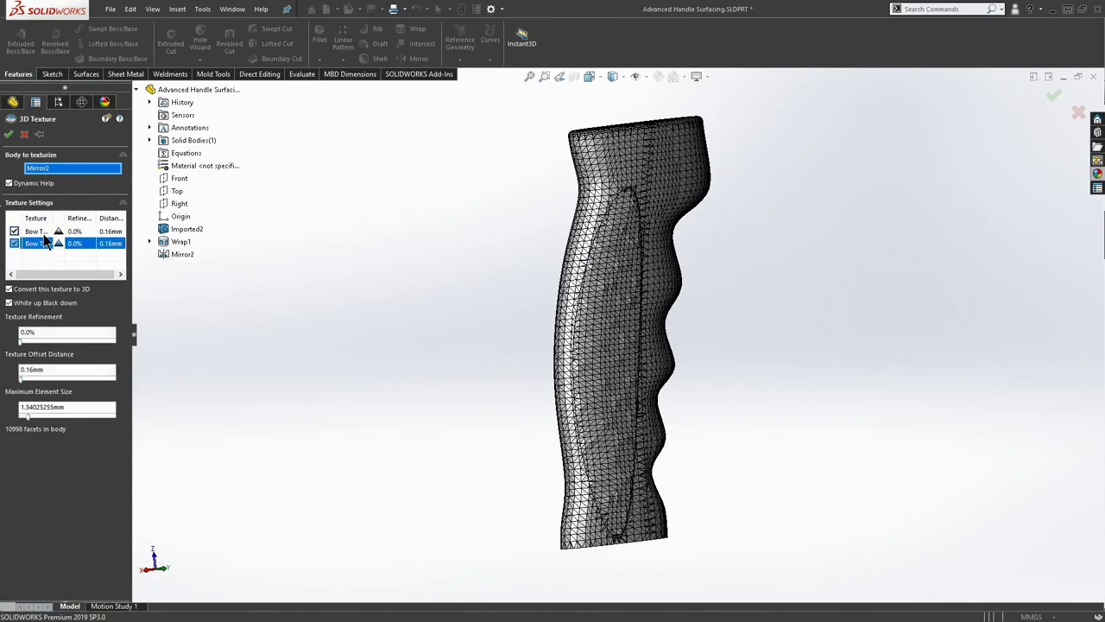
mouse_move(35, 246)
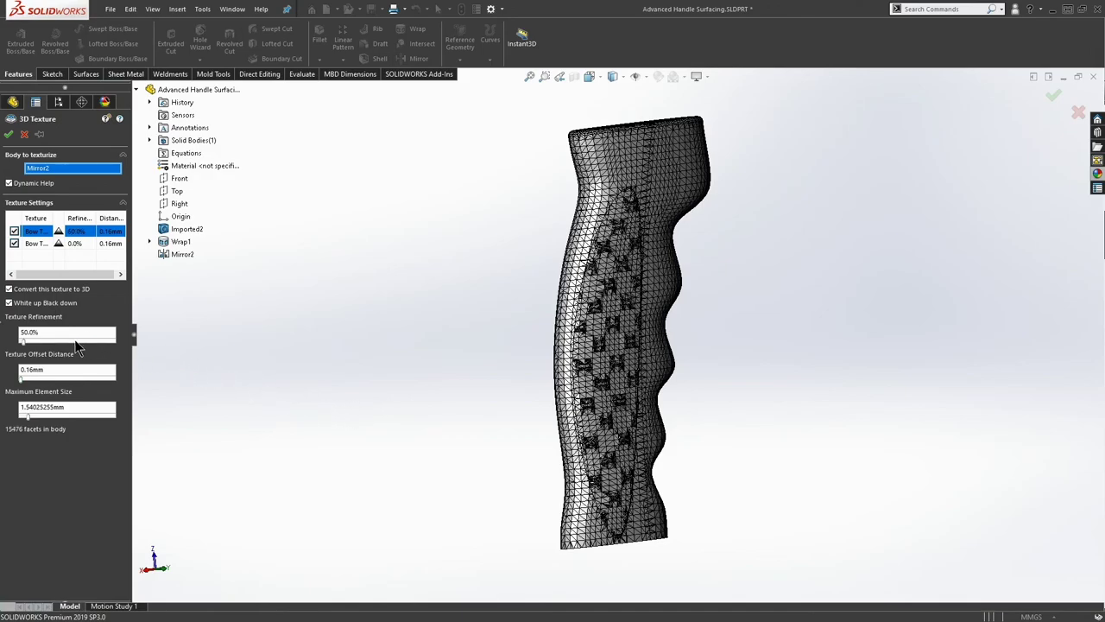
left_click_drag(24, 342, 34, 342)
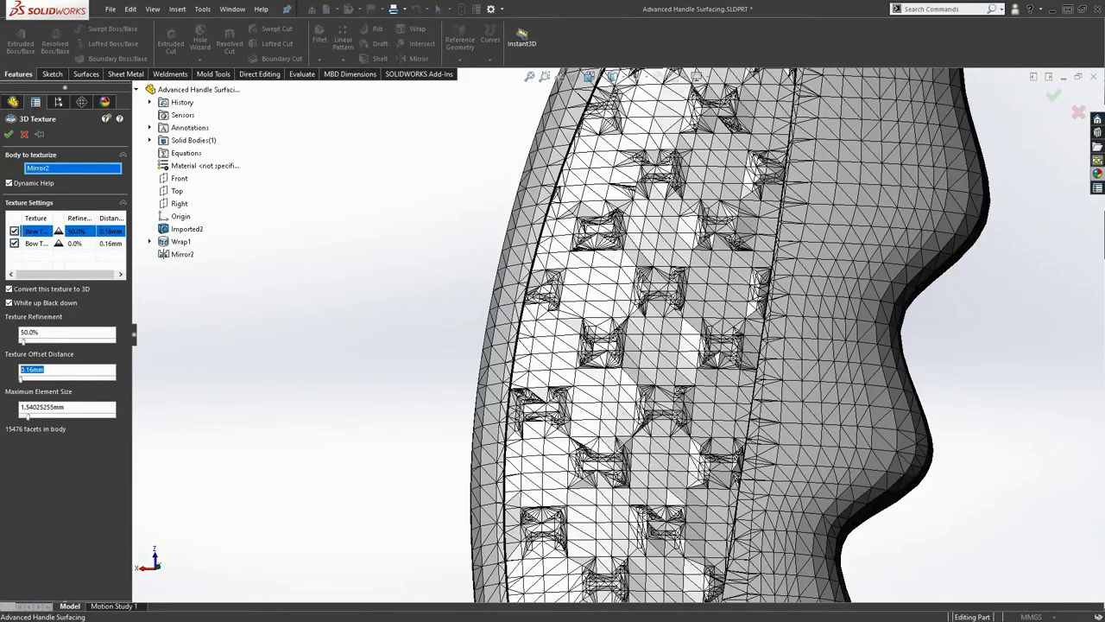
type(".25")
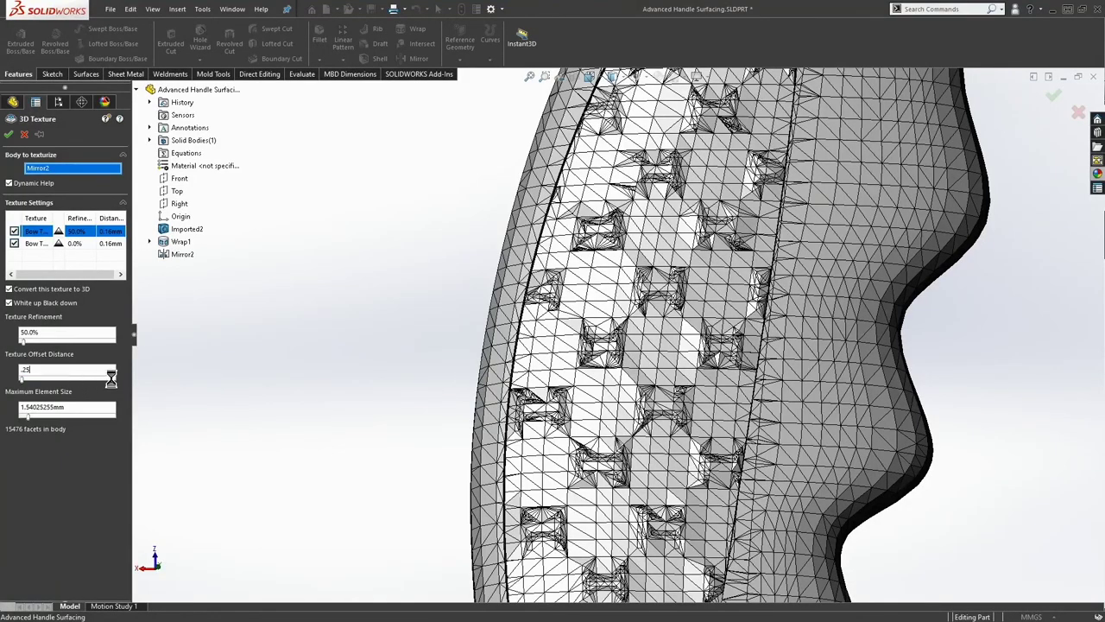
type("0.25mm")
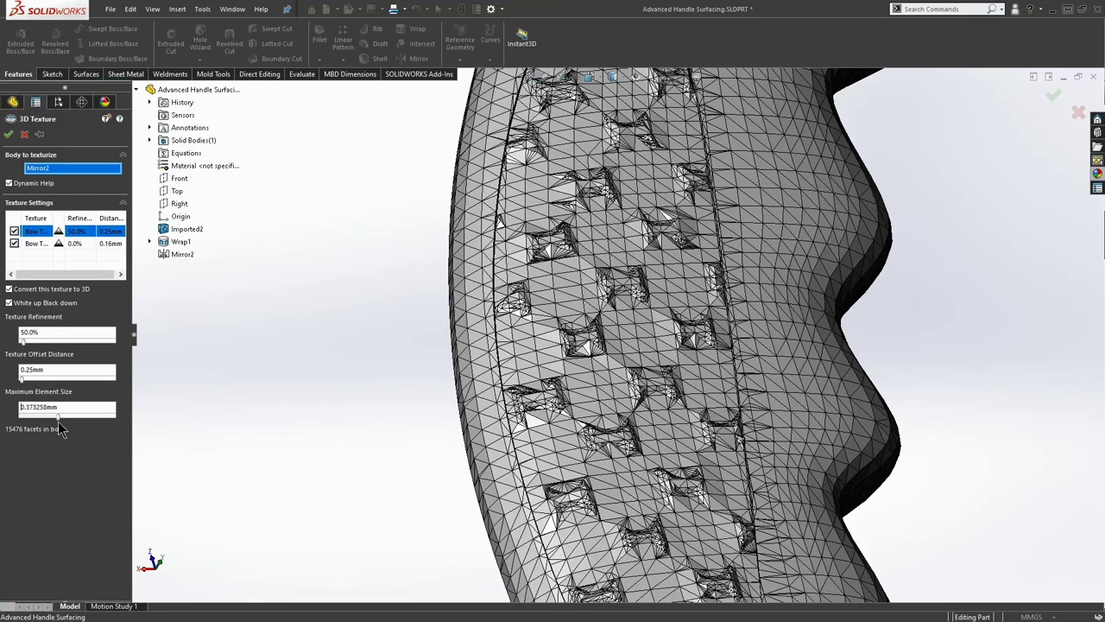
left_click_drag(59, 418, 59, 418)
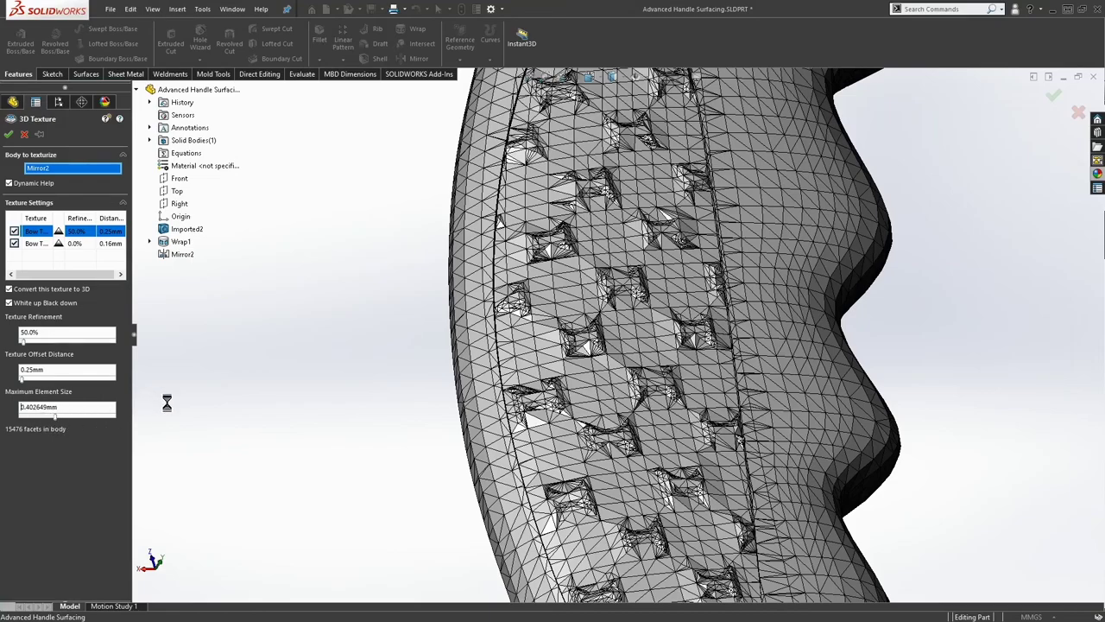
mouse_move(223, 392)
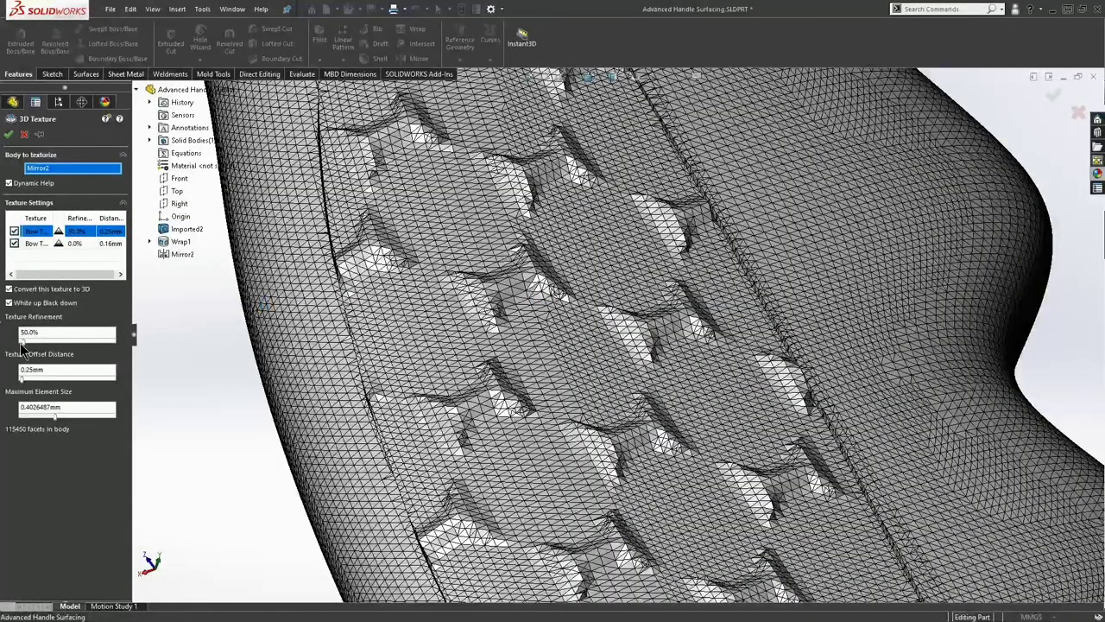
- Raise the first bow-tie texture's refinement to 90% for a denser, smoother mesh
left_click_drag(24, 342, 60, 342)
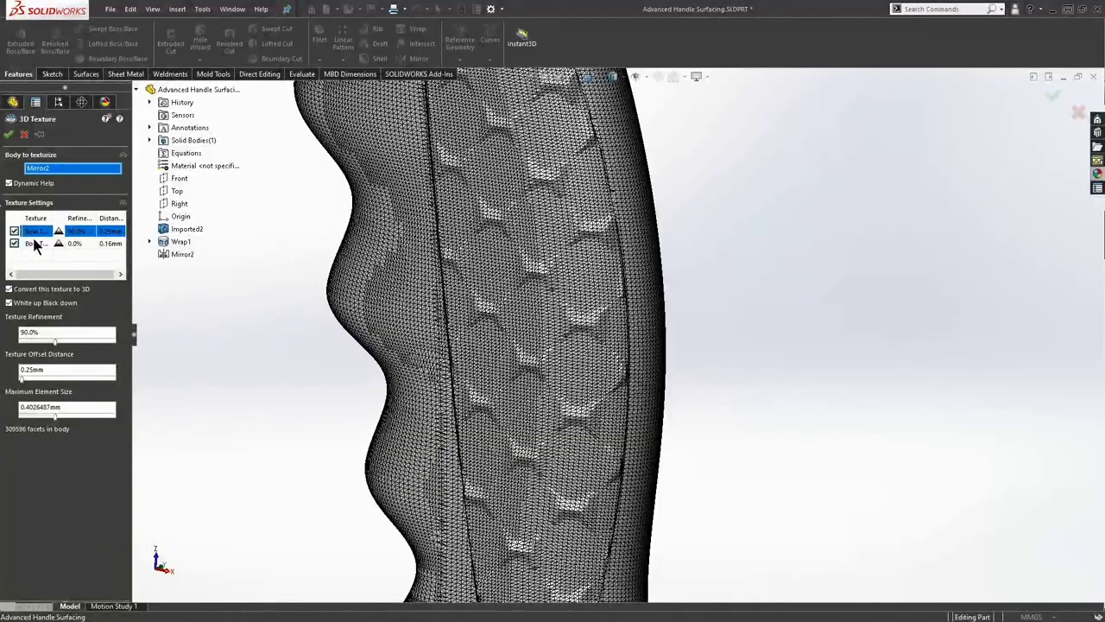
- Select the second bow-tie texture and bring its refinement to 90%
left_click(37, 243)
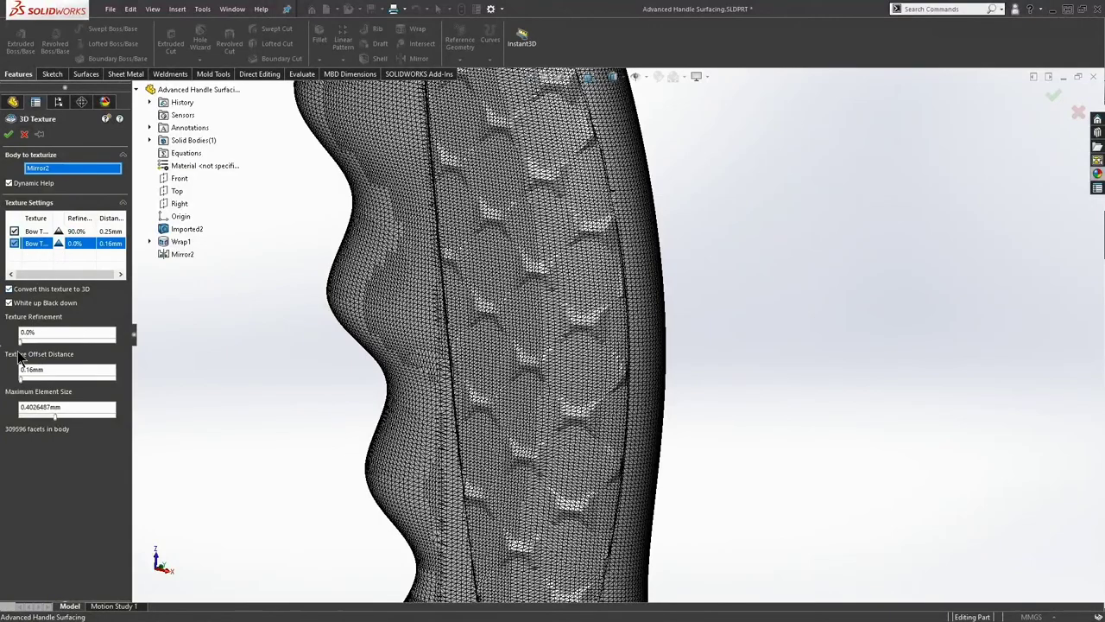
left_click_drag(20, 341, 67, 342)
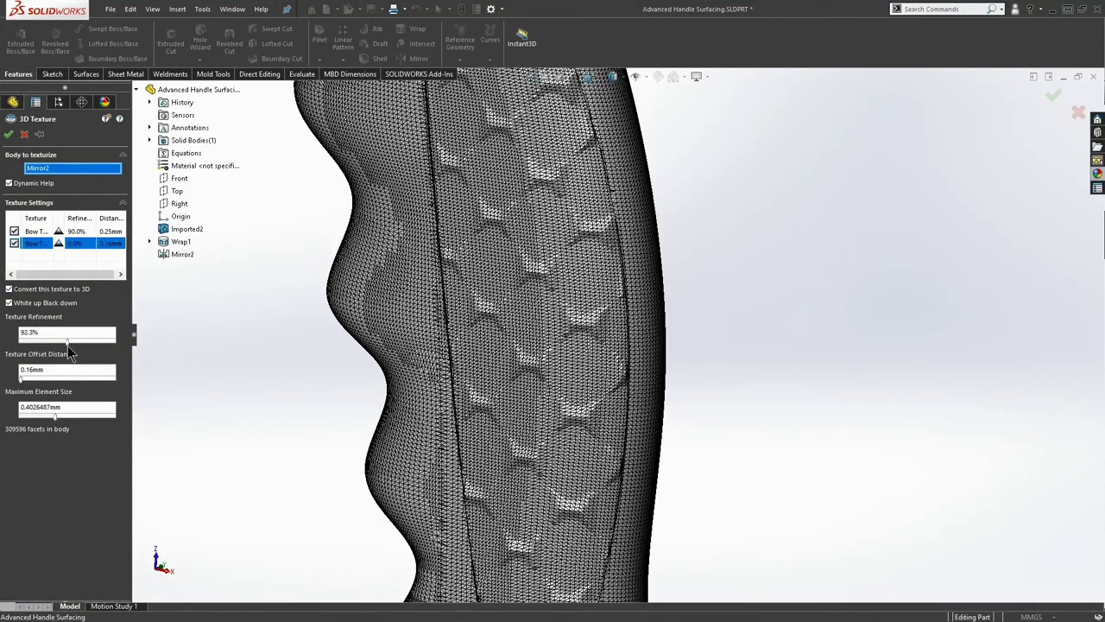
left_click_drag(66, 342, 58, 342)
type(".25")
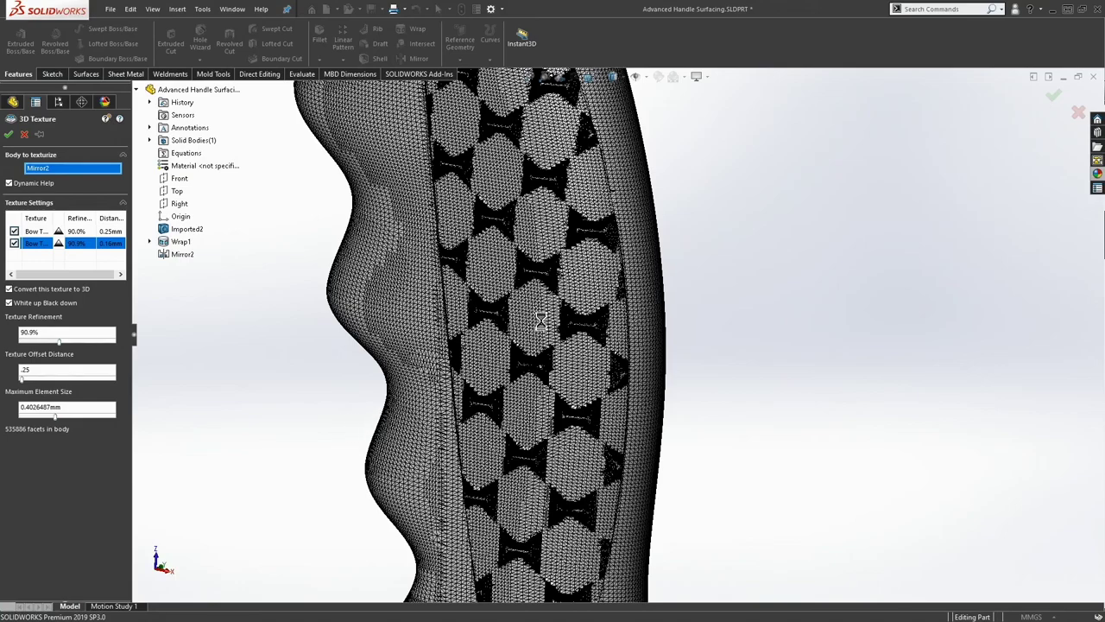
mouse_move(510, 314)
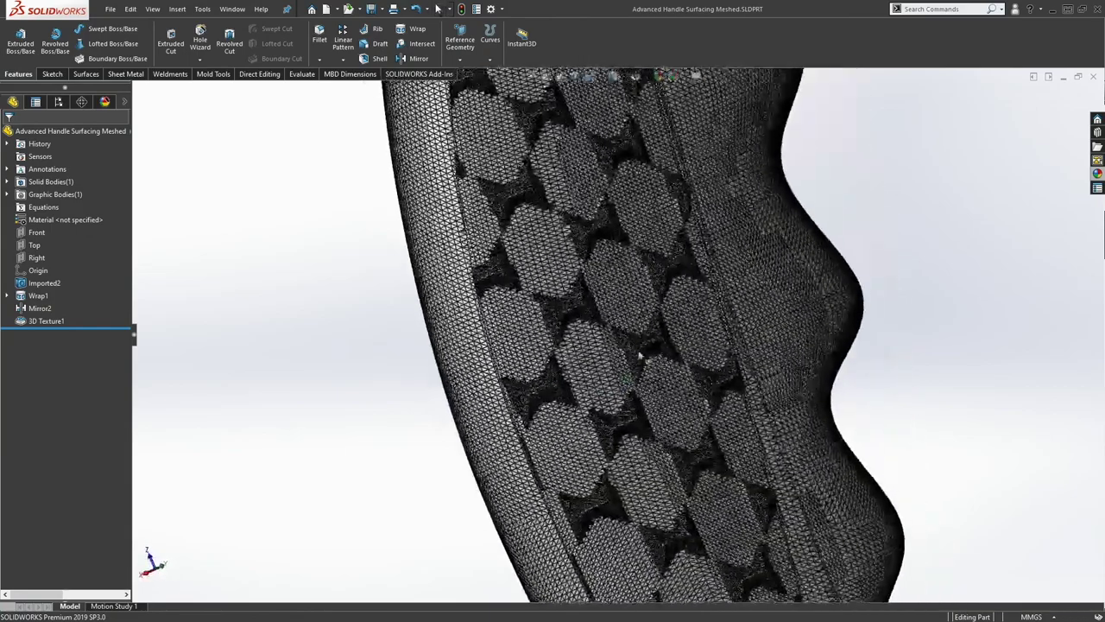
- Show the meshed grip shaded without edges, inspect both inserts, and reopen 3D Texture1
left_click(599, 76)
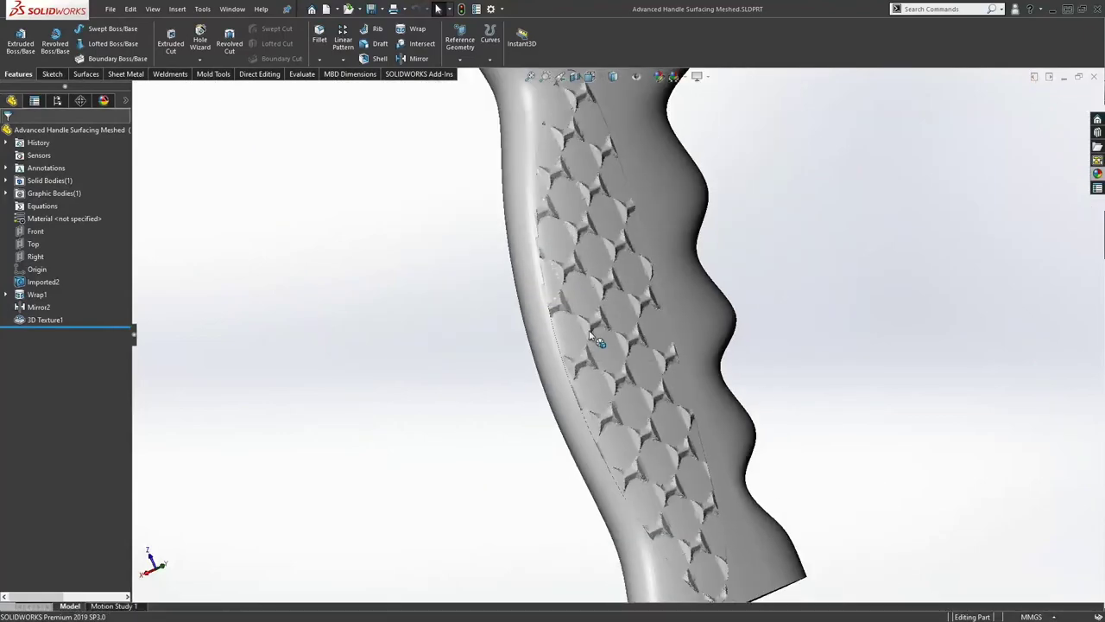
left_click_drag(596, 337, 777, 406)
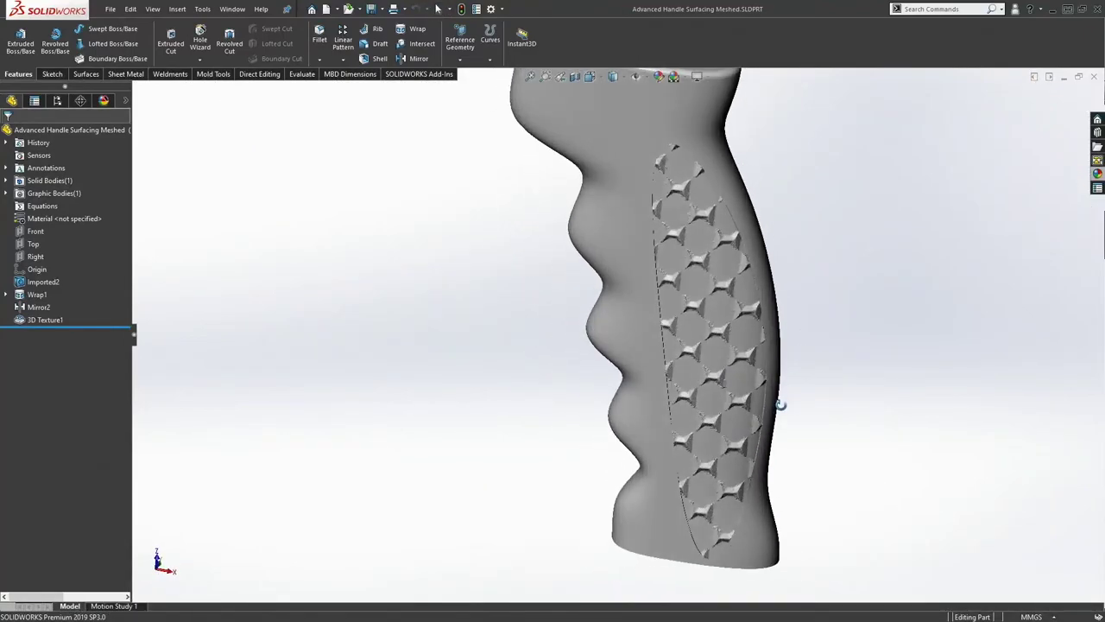
left_click_drag(777, 406, 549, 342)
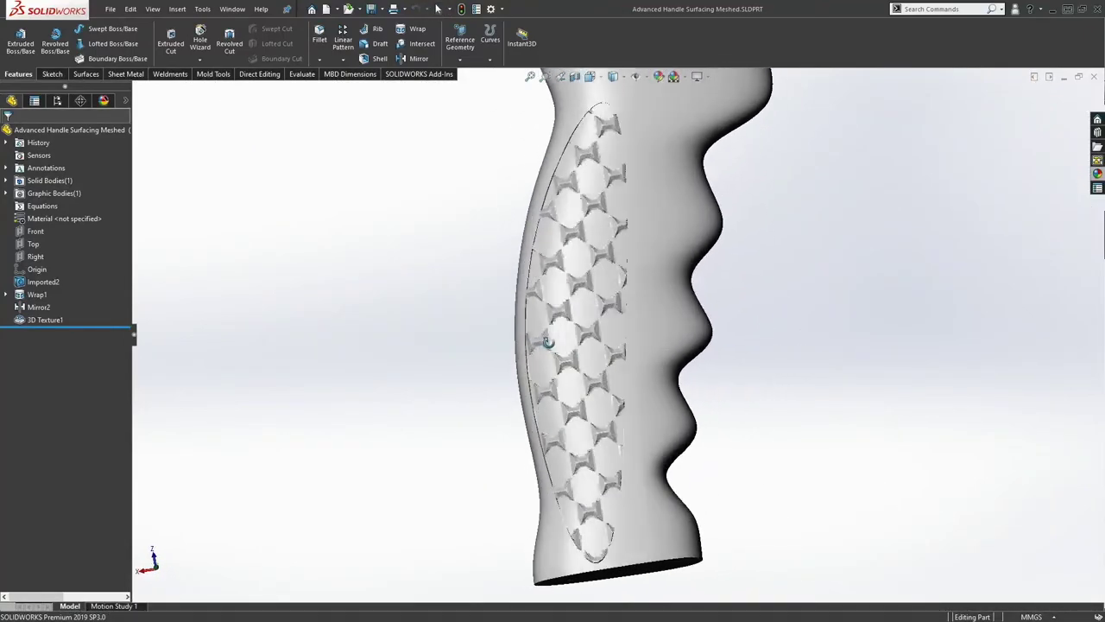
left_click(43, 318)
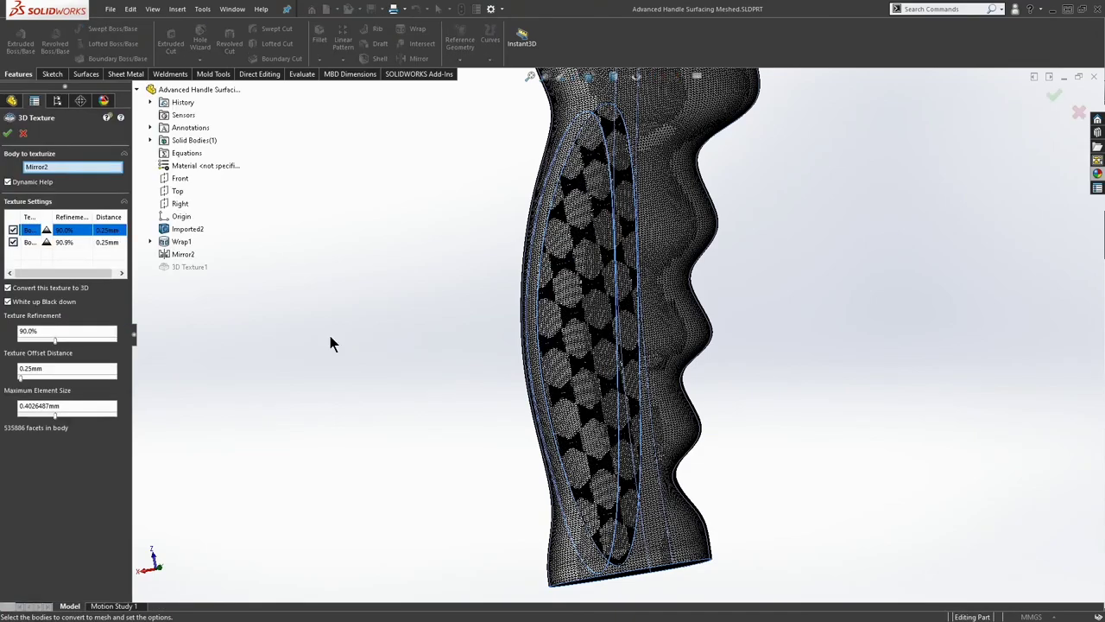
mouse_move(86, 307)
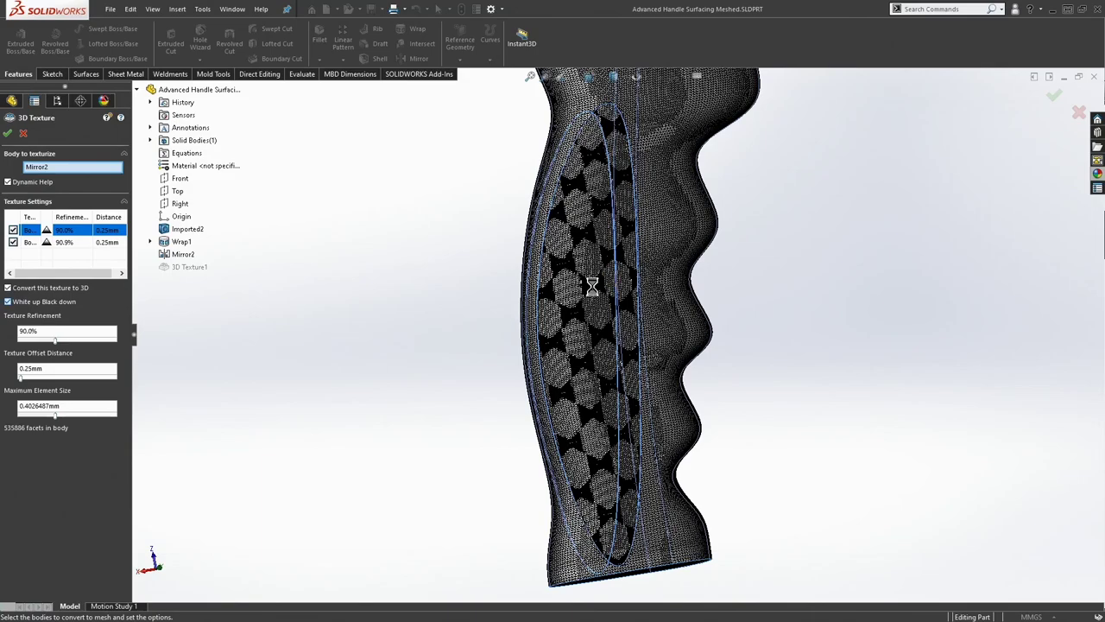
mouse_move(473, 293)
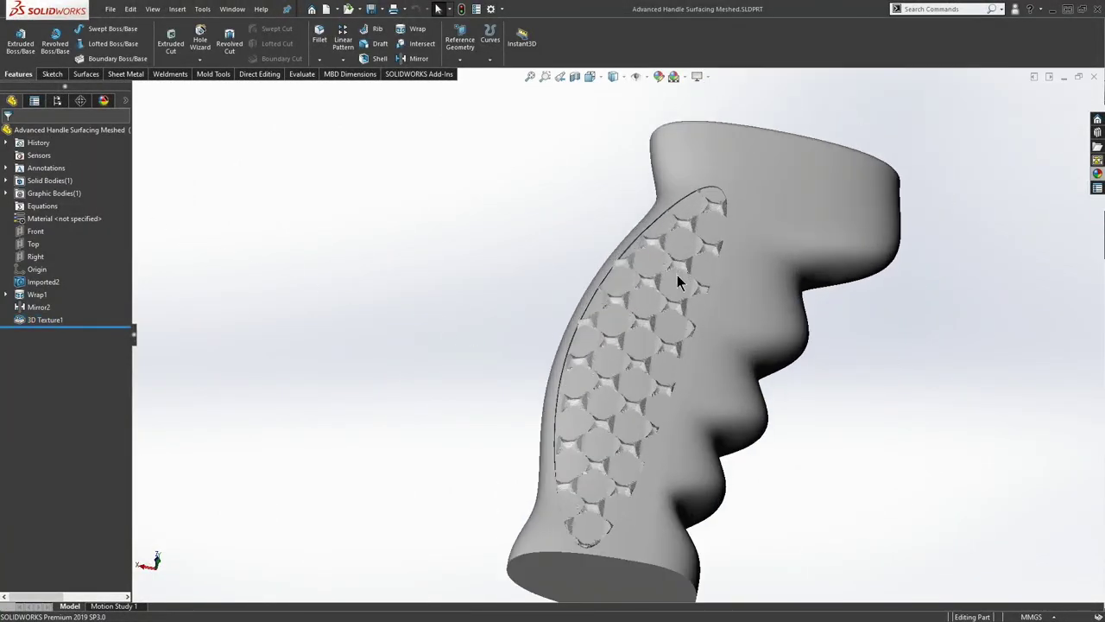
left_click_drag(676, 279, 885, 365)
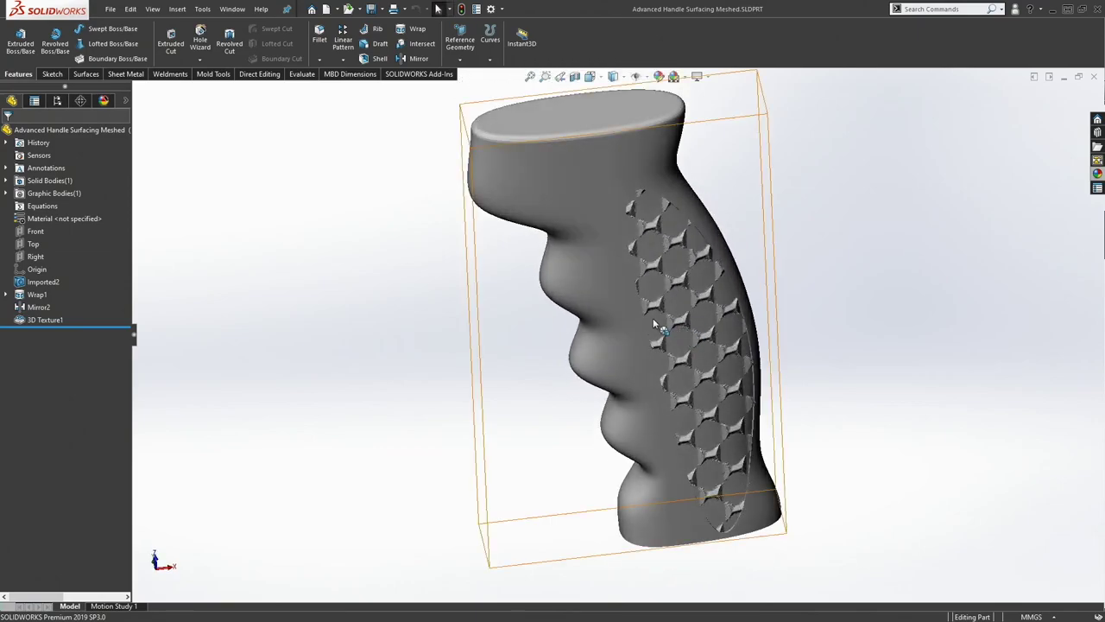
scroll("up", 3)
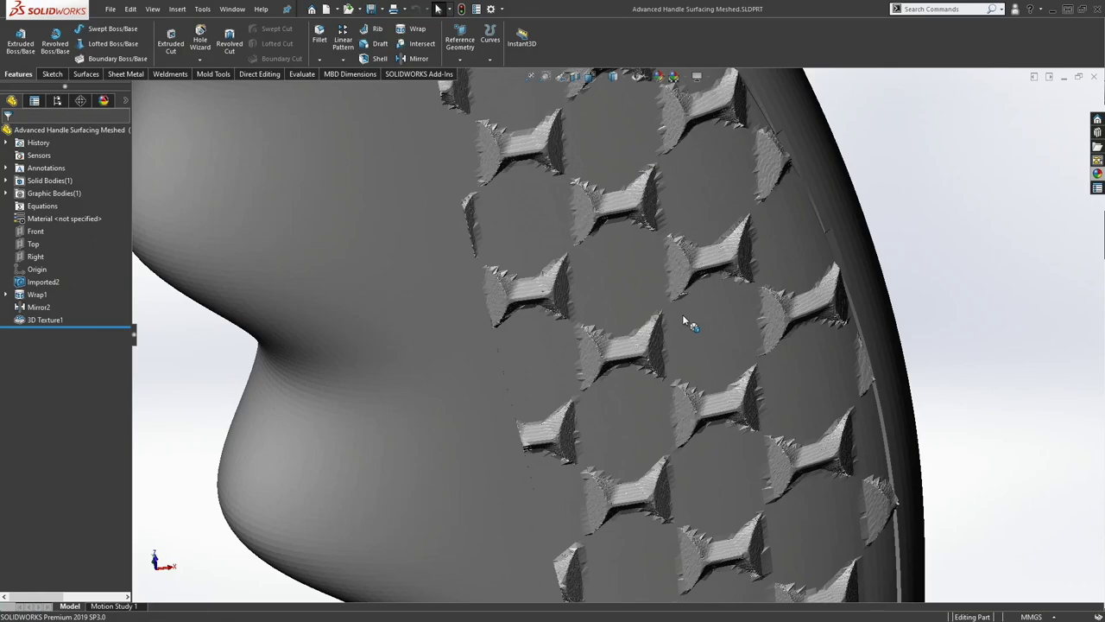
left_click_drag(682, 320, 629, 354)
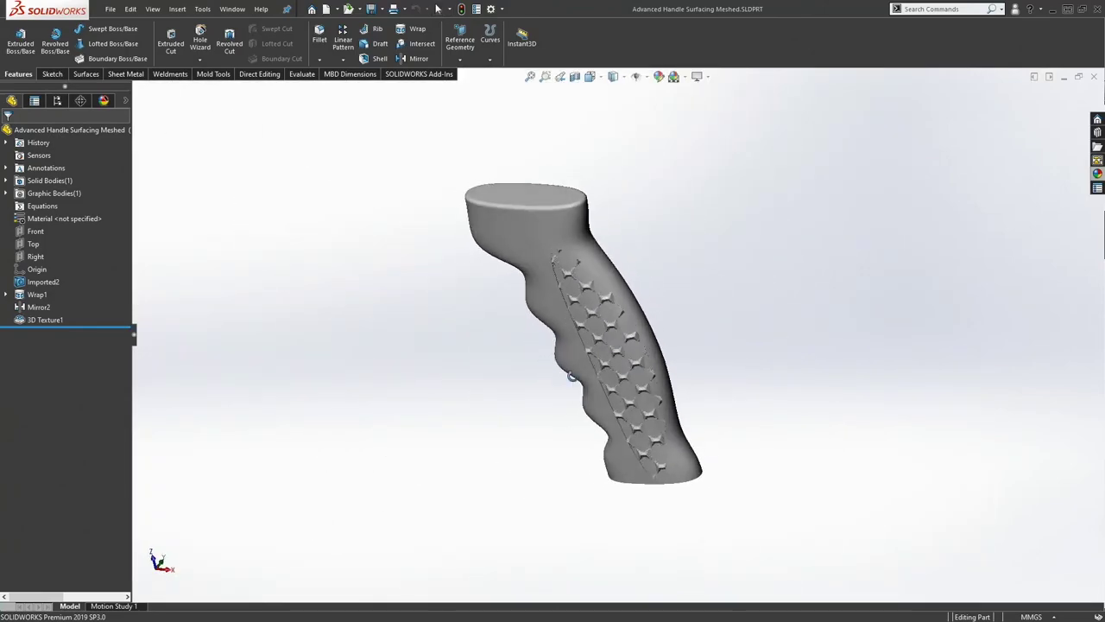
left_click_drag(570, 377, 487, 311)
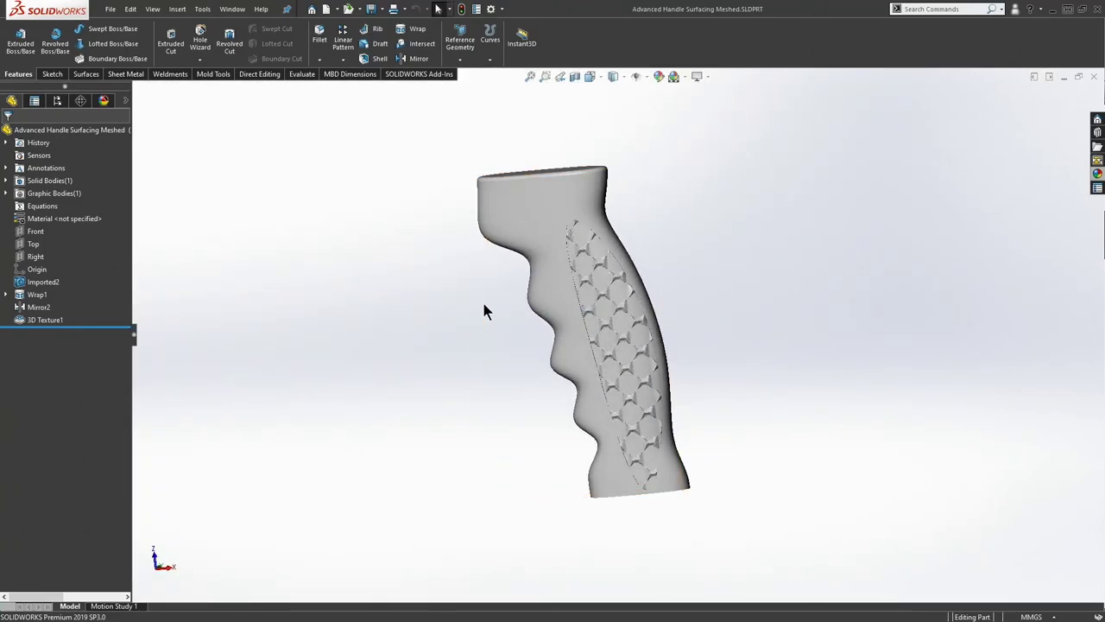